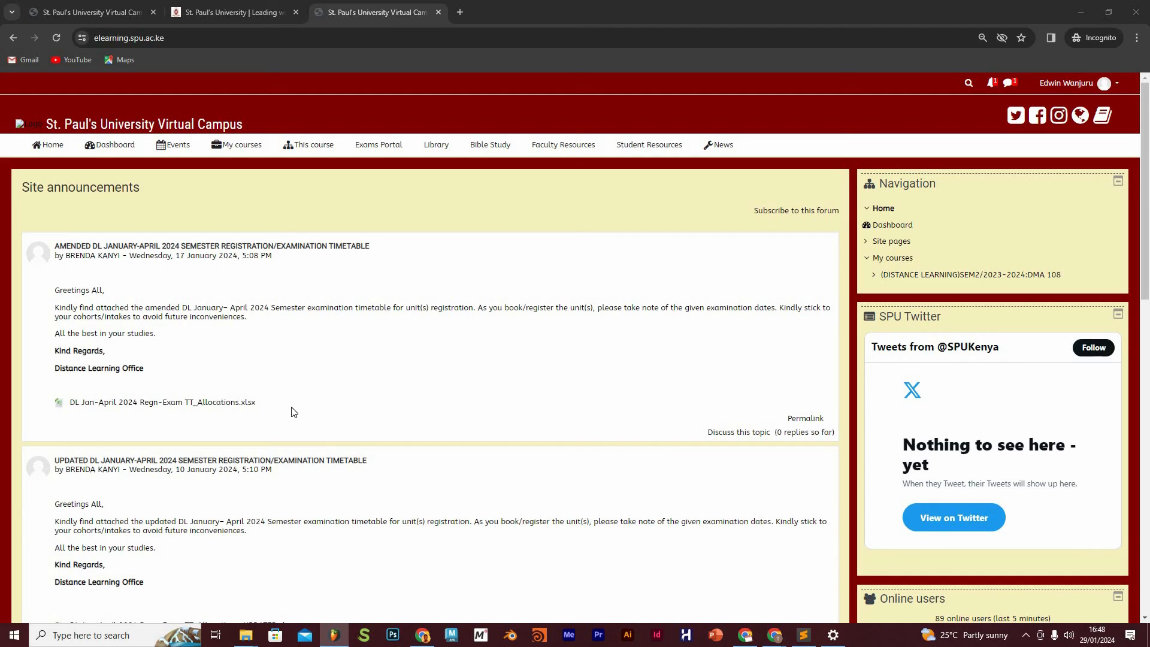
mouse_move(176, 222)
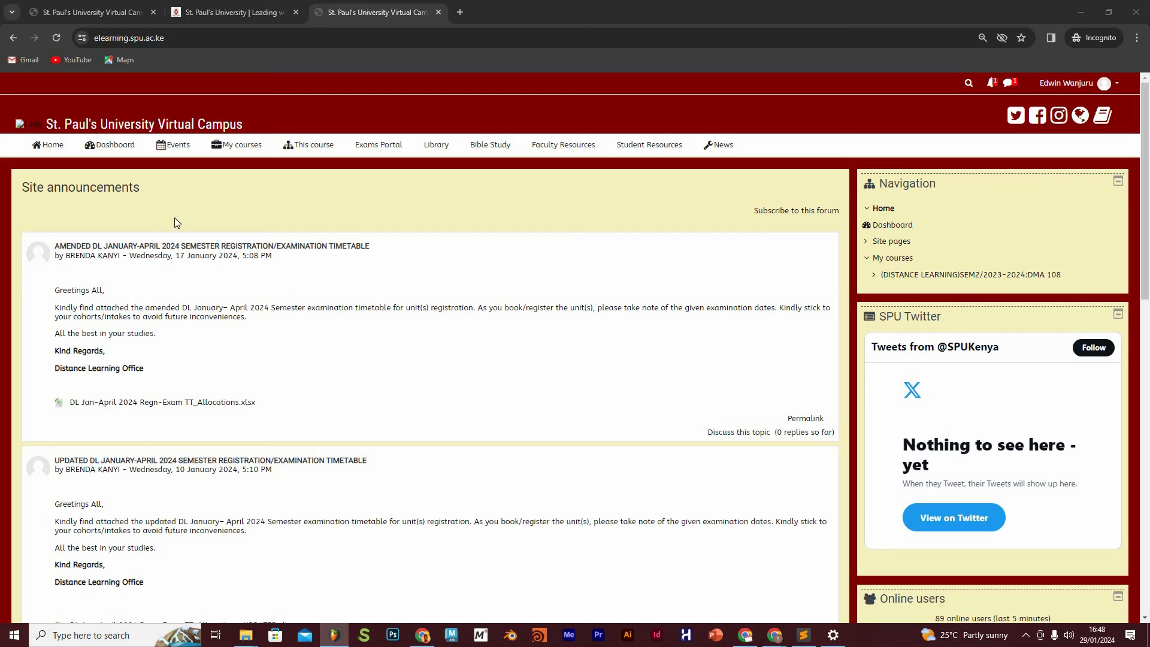
mouse_move(119, 193)
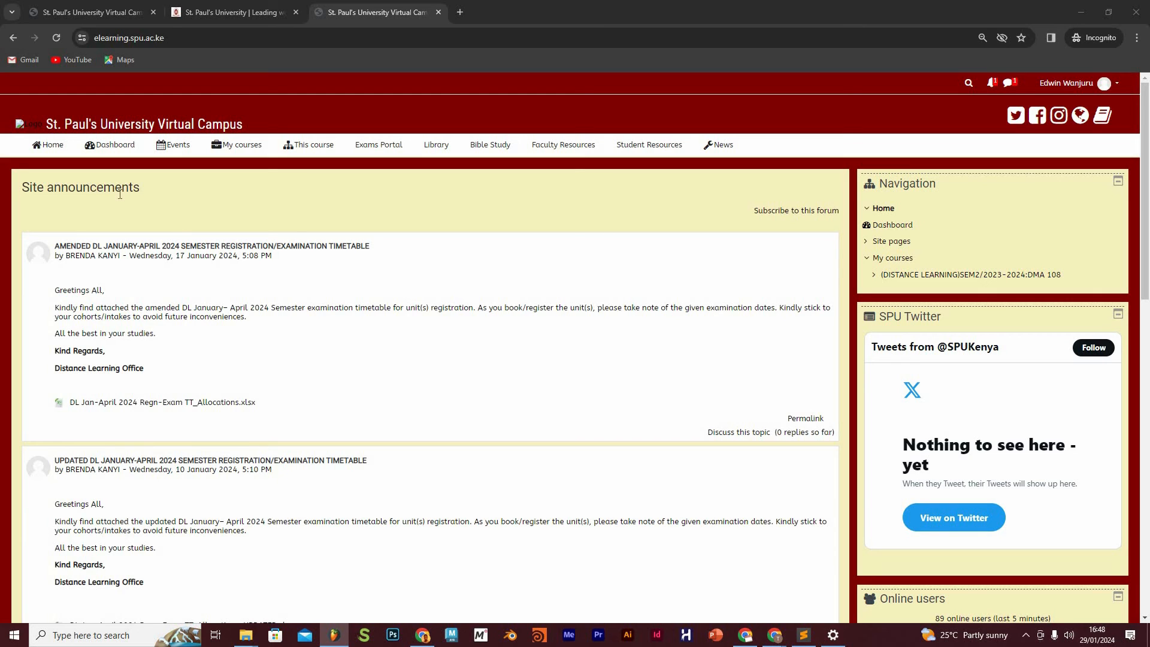
mouse_move(101, 234)
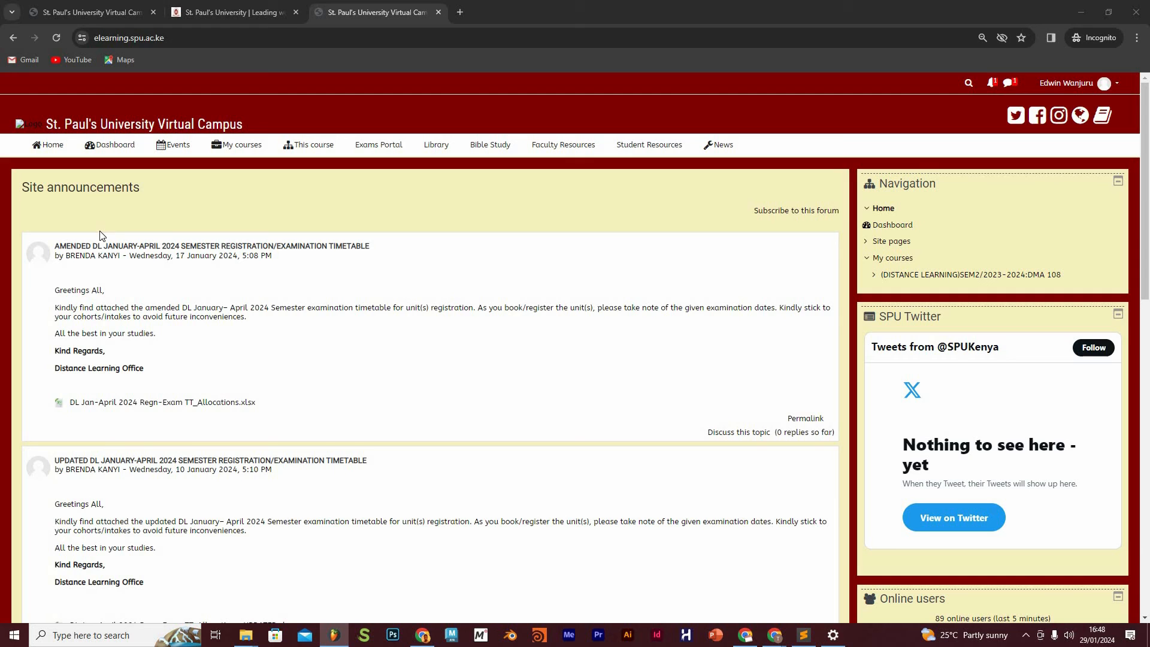
mouse_move(388, 424)
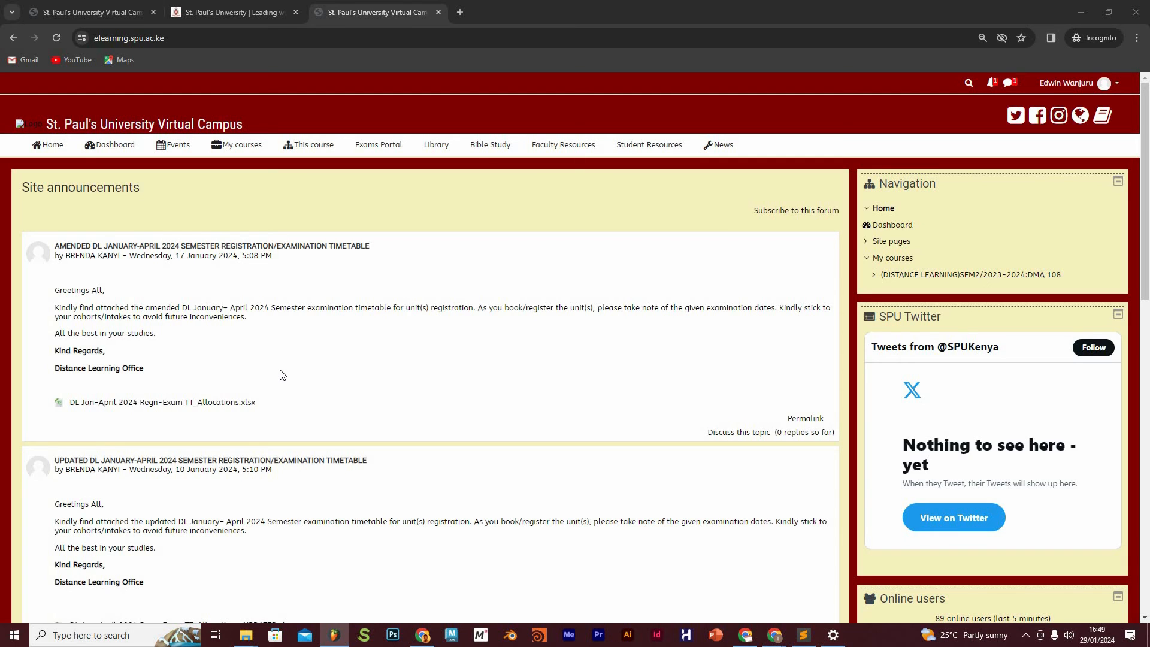
mouse_move(279, 303)
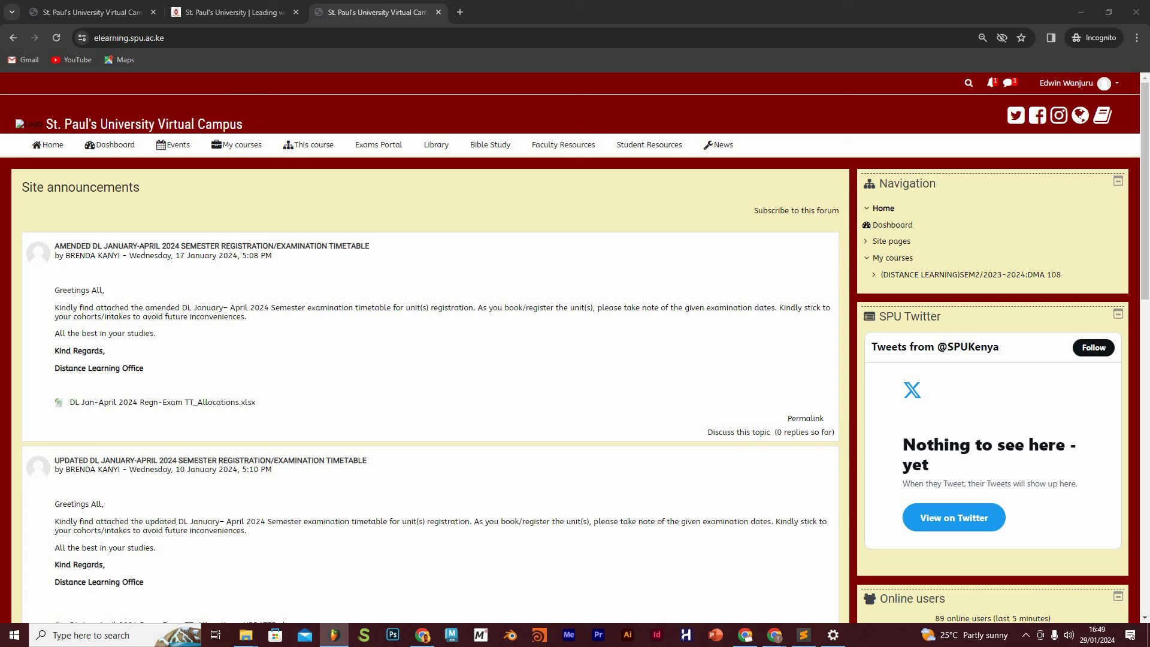
mouse_move(251, 256)
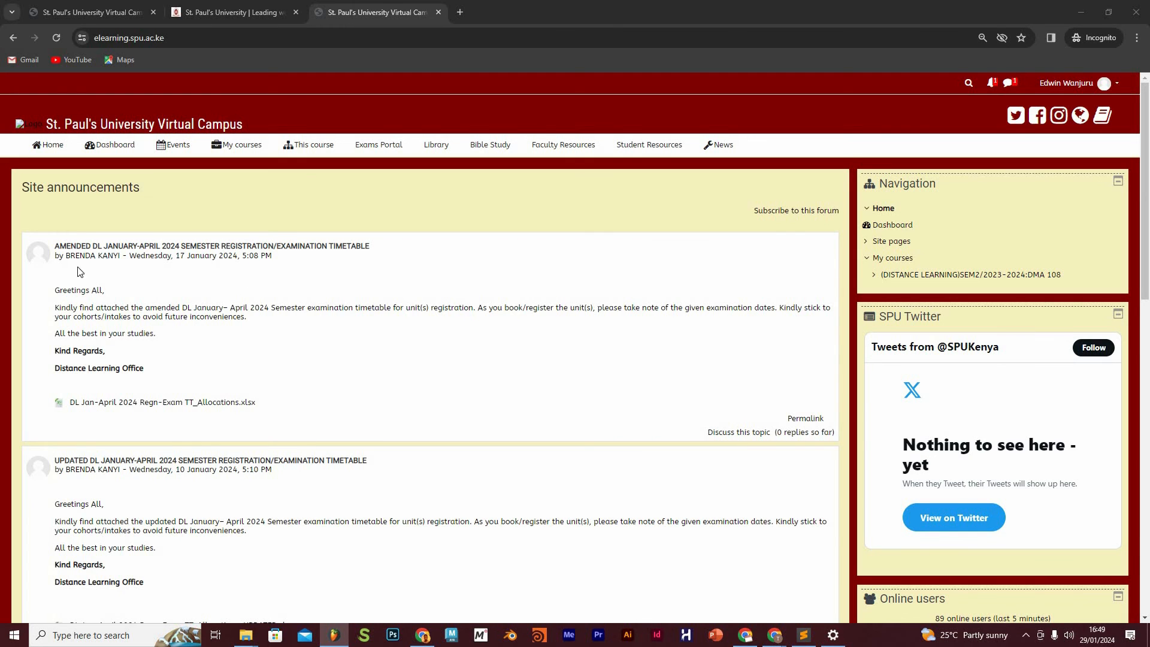
Save 'DL Jan-April 2024 Regn-Exam TT_Allocations.xlsx' to the Desktop and check recent downloads.
scroll(down, 3)
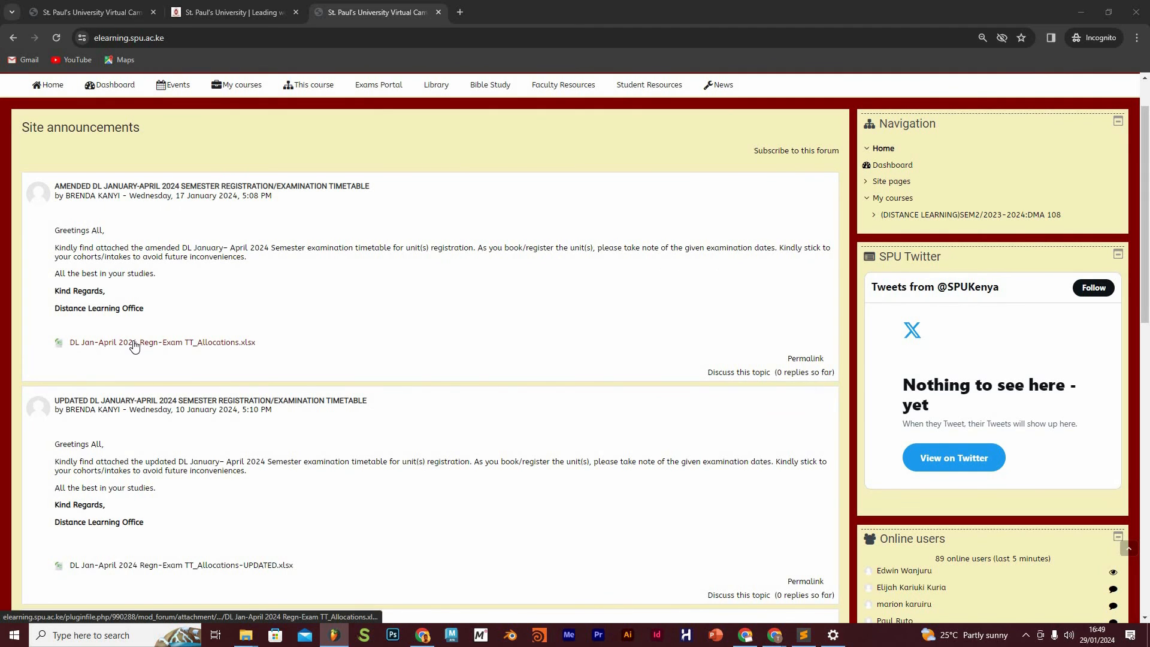
click(161, 342)
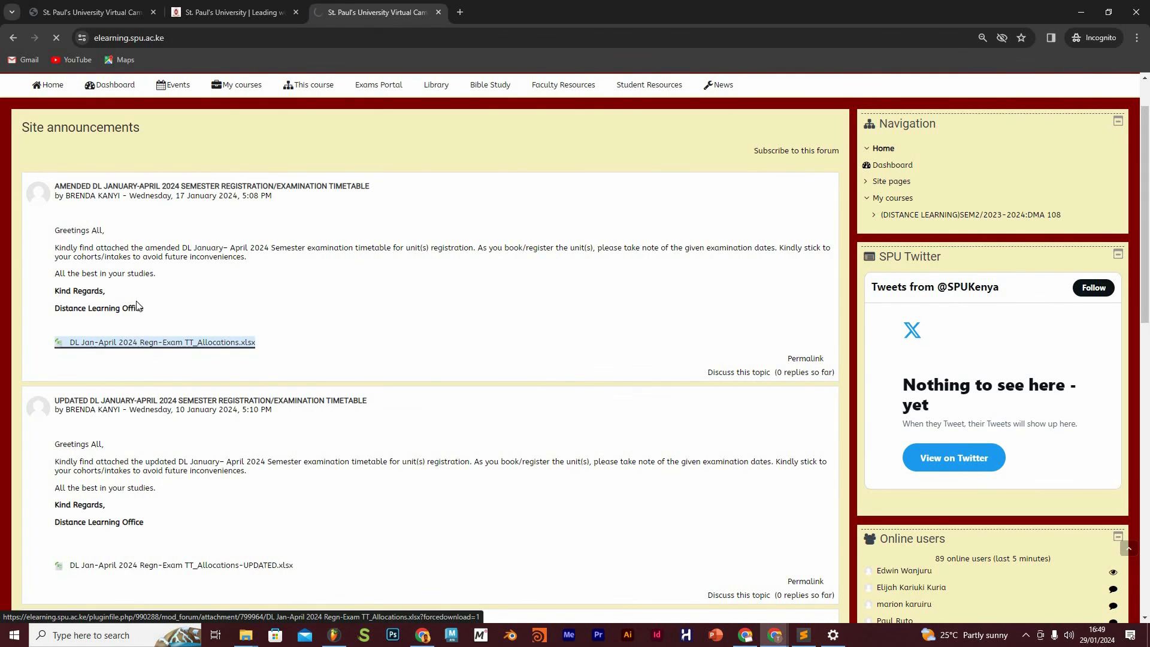
click(160, 342)
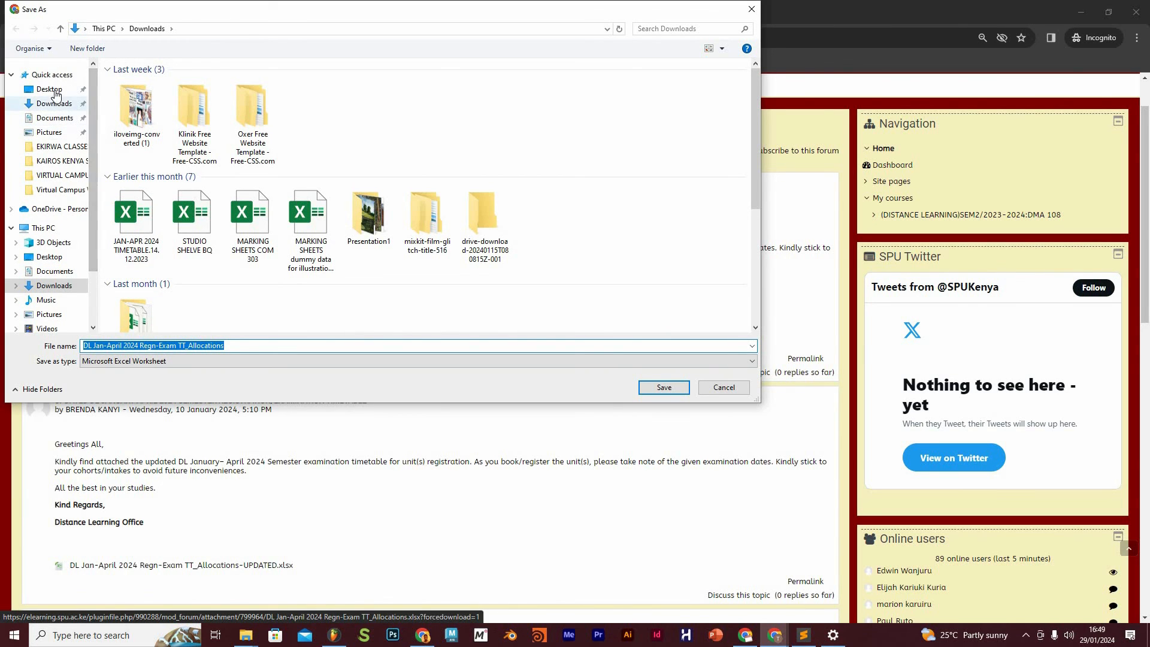
click(49, 89)
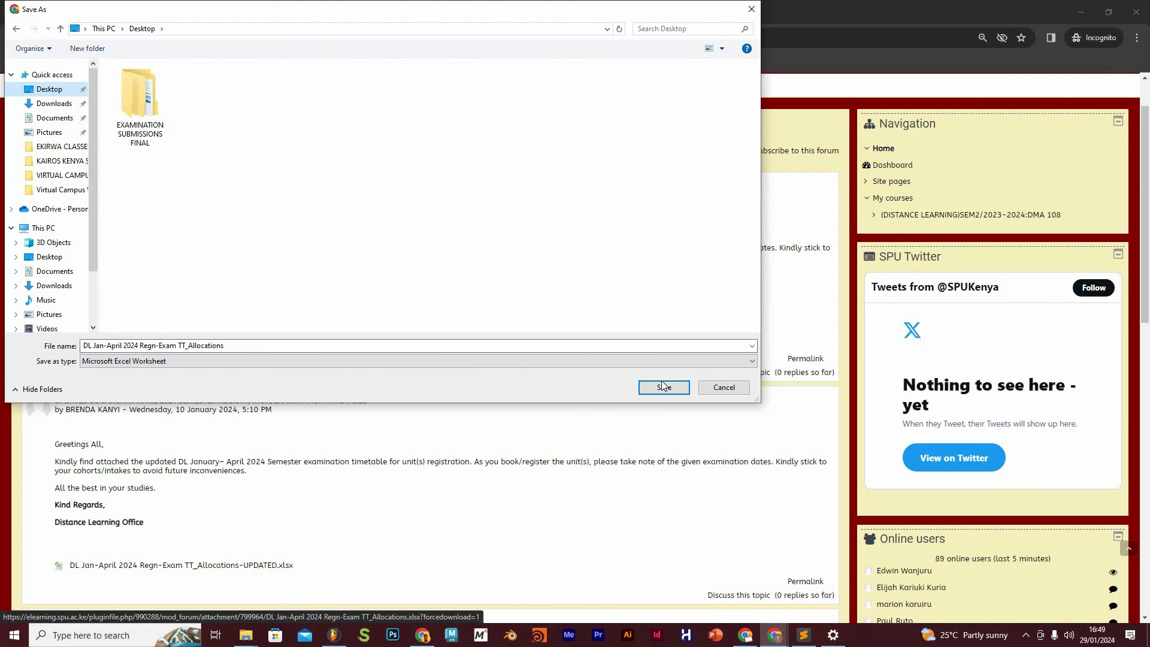
click(661, 388)
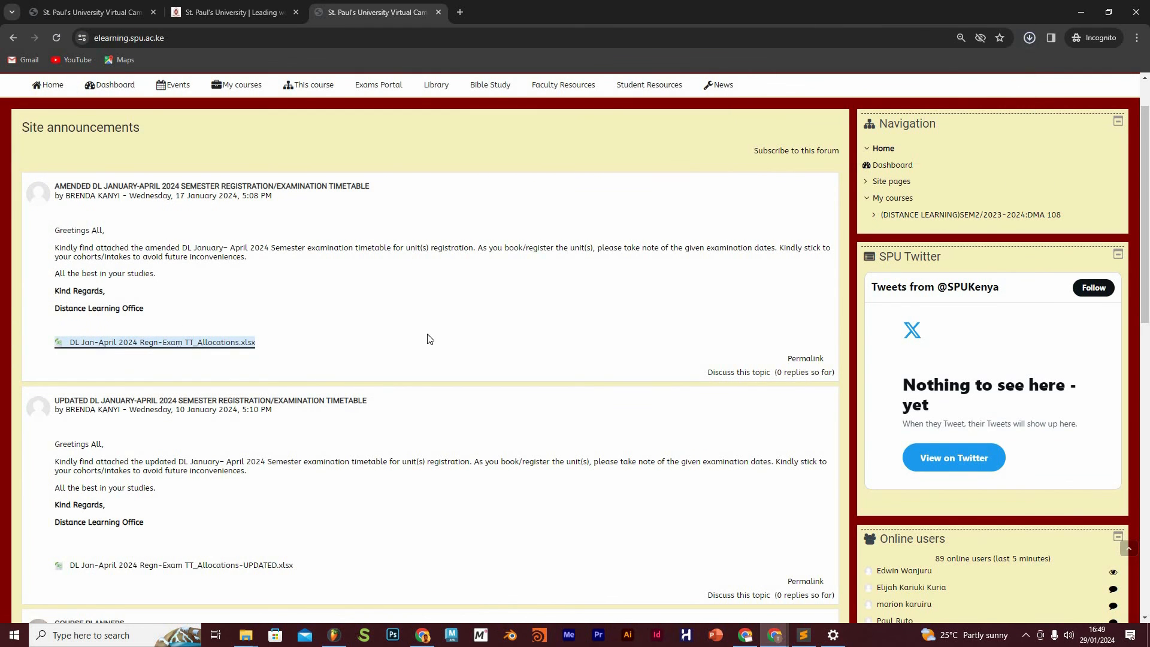
click(162, 343)
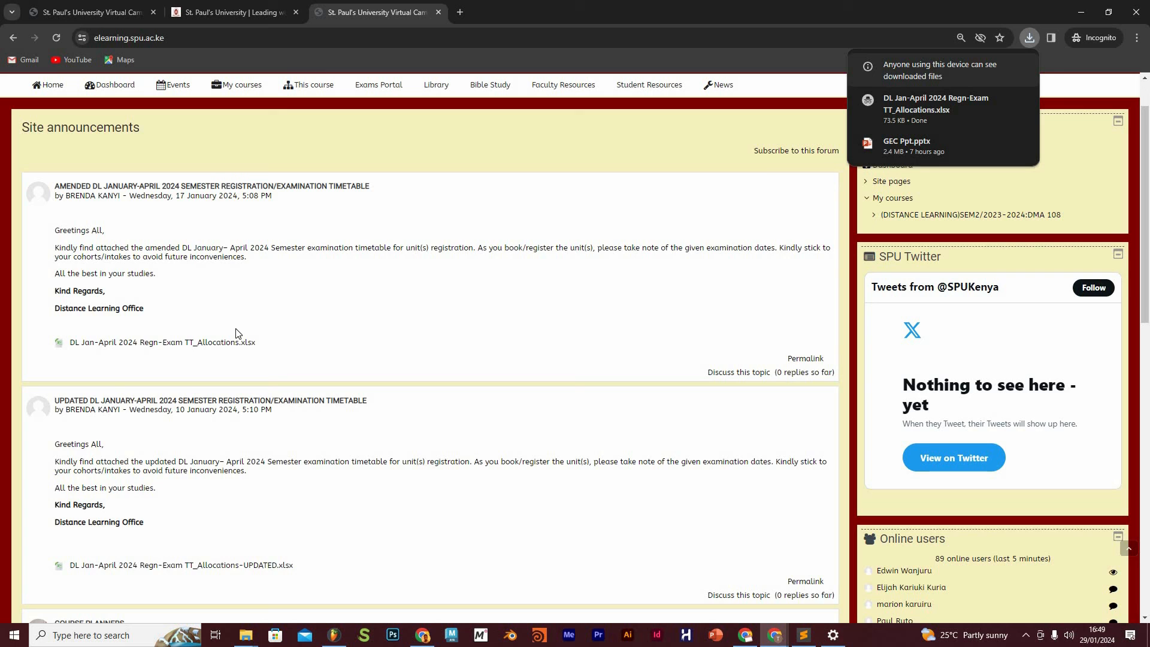
Scroll past the site announcements and follow 'Older topics...' to list all discussions.
scroll(down, 3)
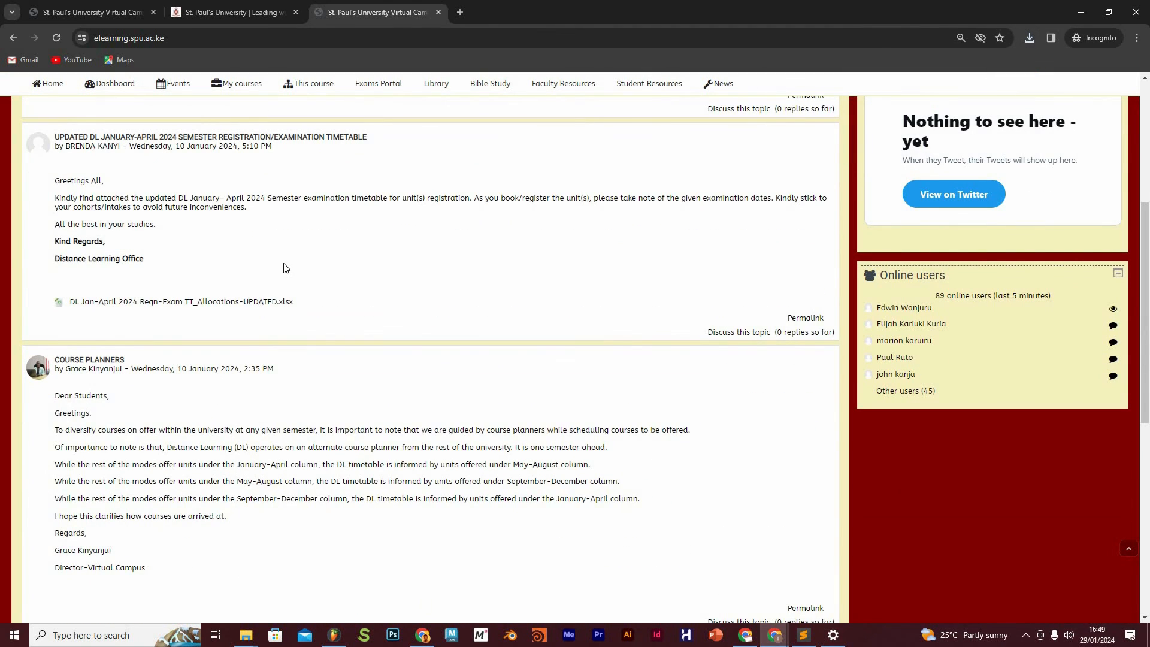
scroll(down, 3)
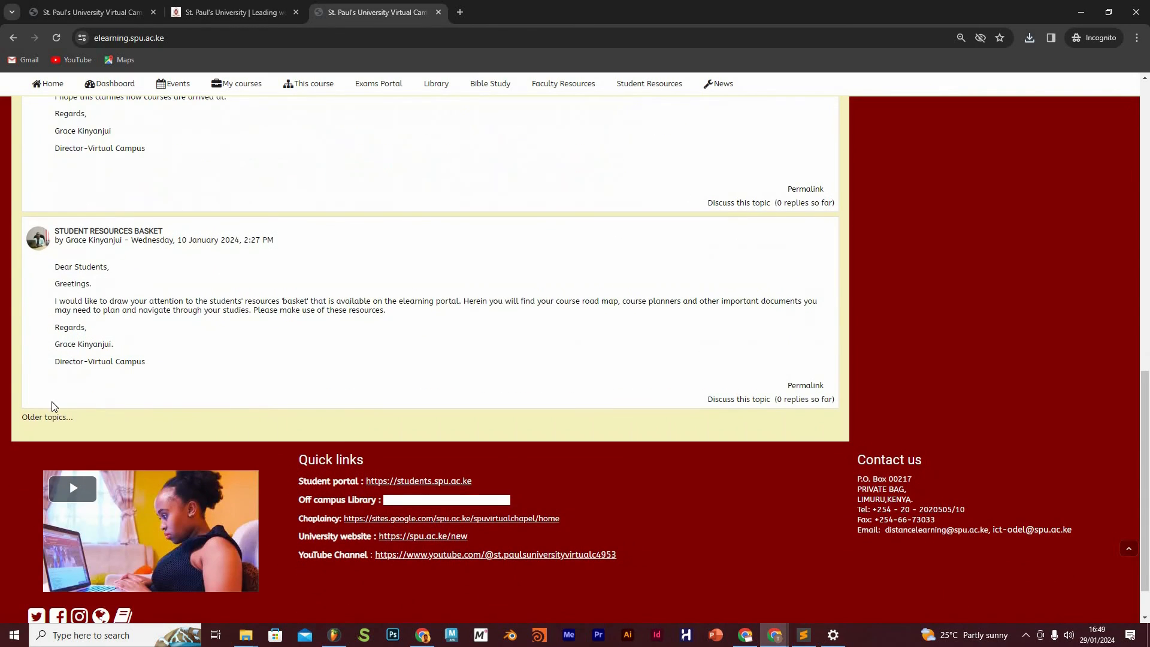
mouse_move(48, 417)
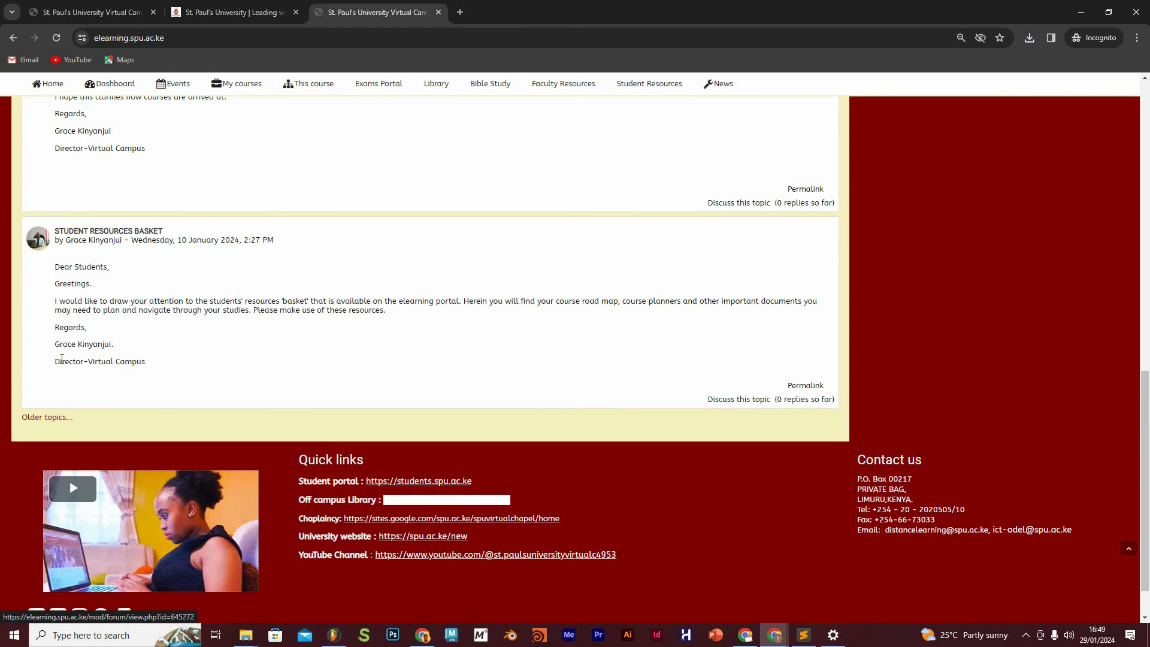
click(46, 417)
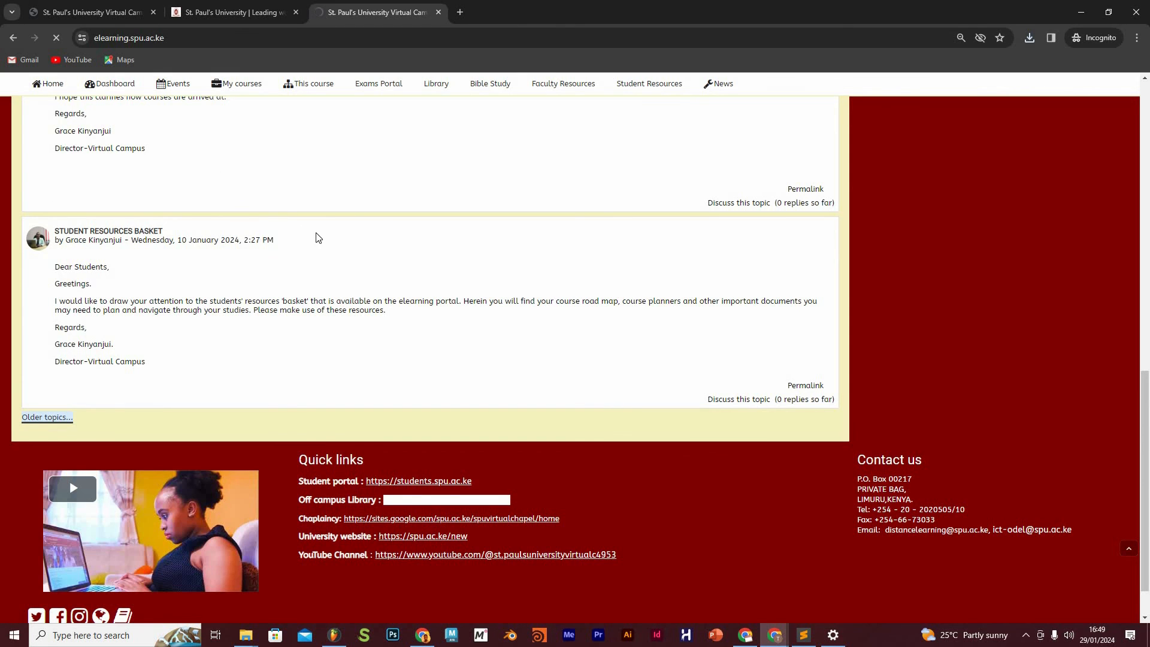
mouse_move(346, 200)
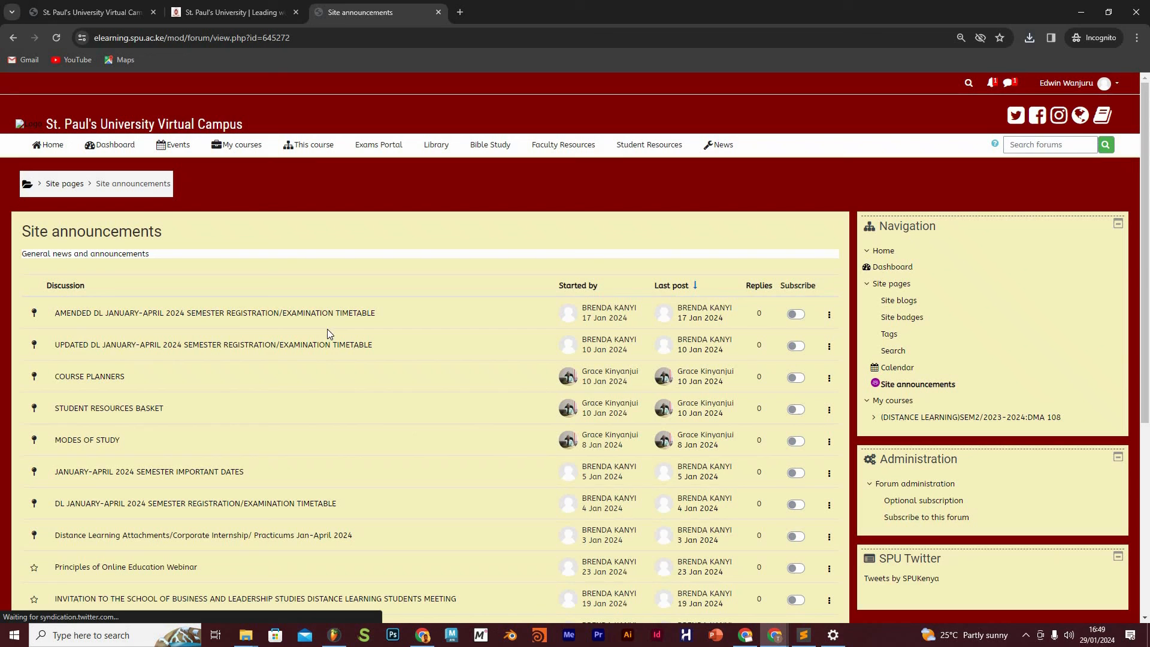
Scroll the announcement discussion list, then go back to the Home page.
scroll(down, 3)
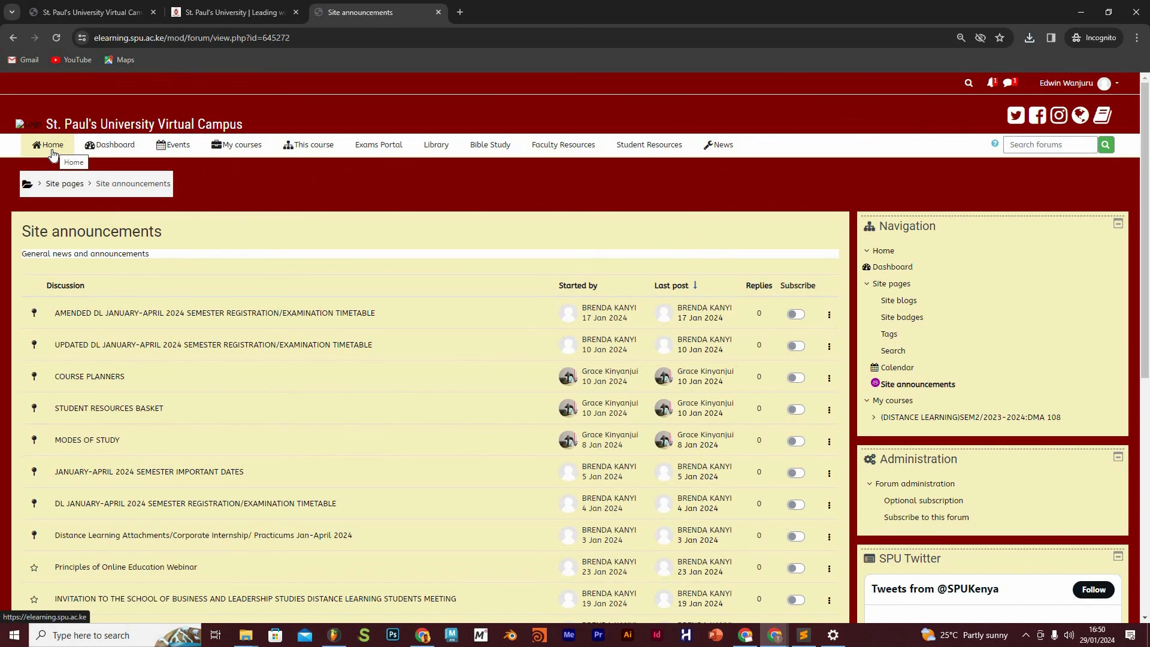
mouse_move(42, 148)
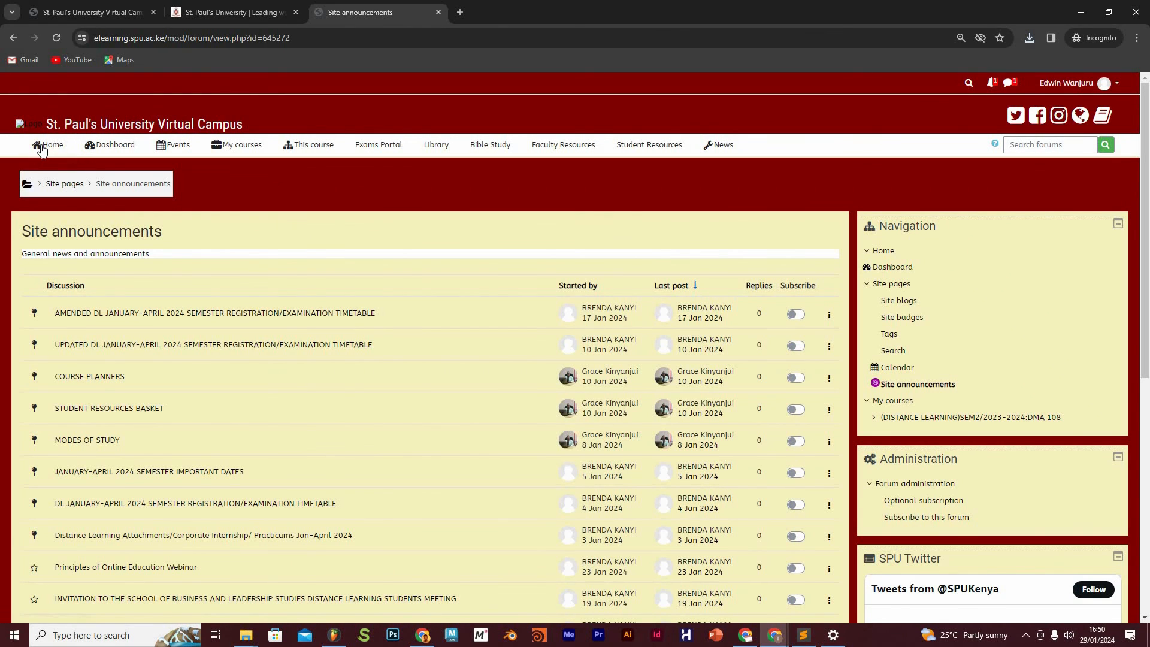
mouse_move(50, 144)
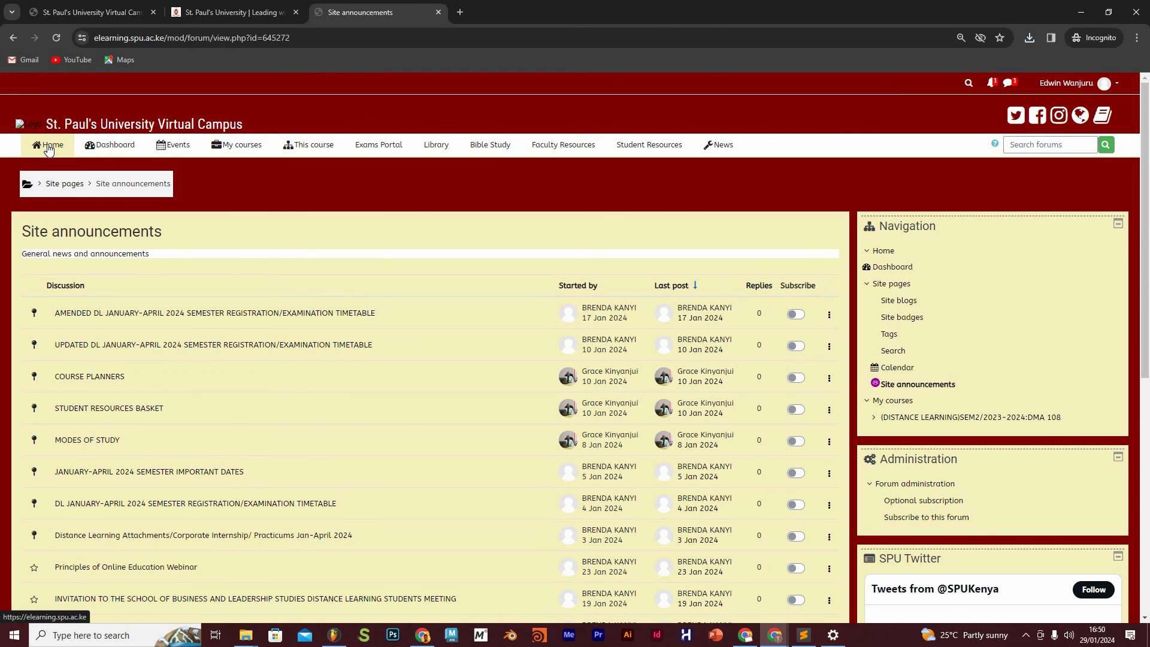
click(214, 312)
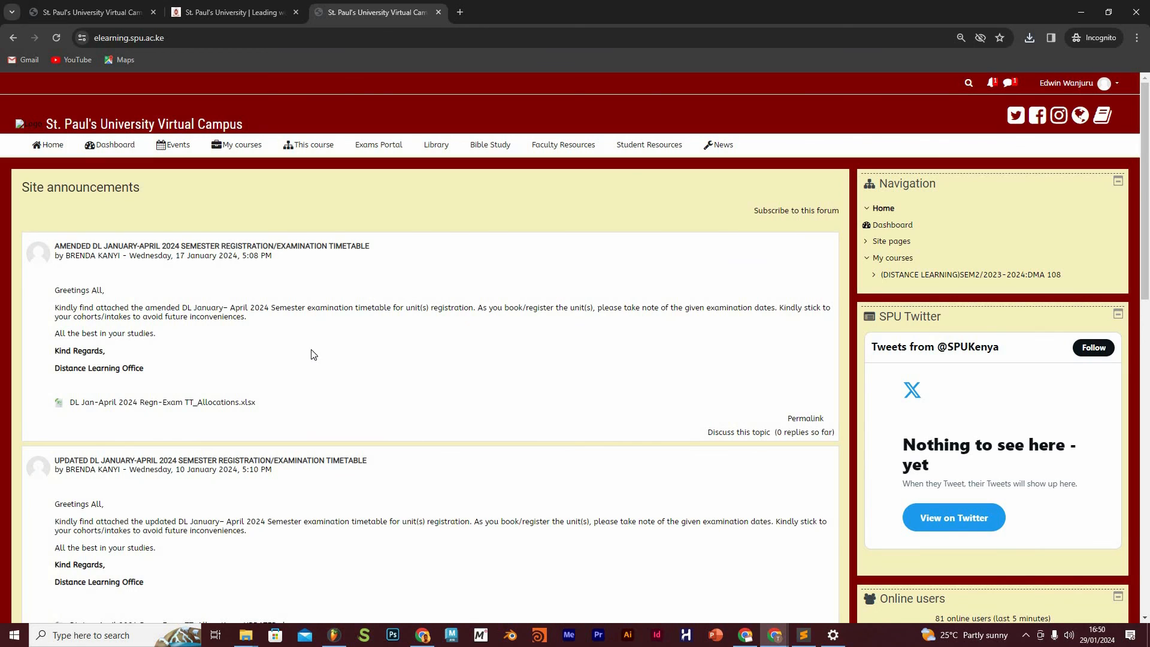
mouse_move(108, 153)
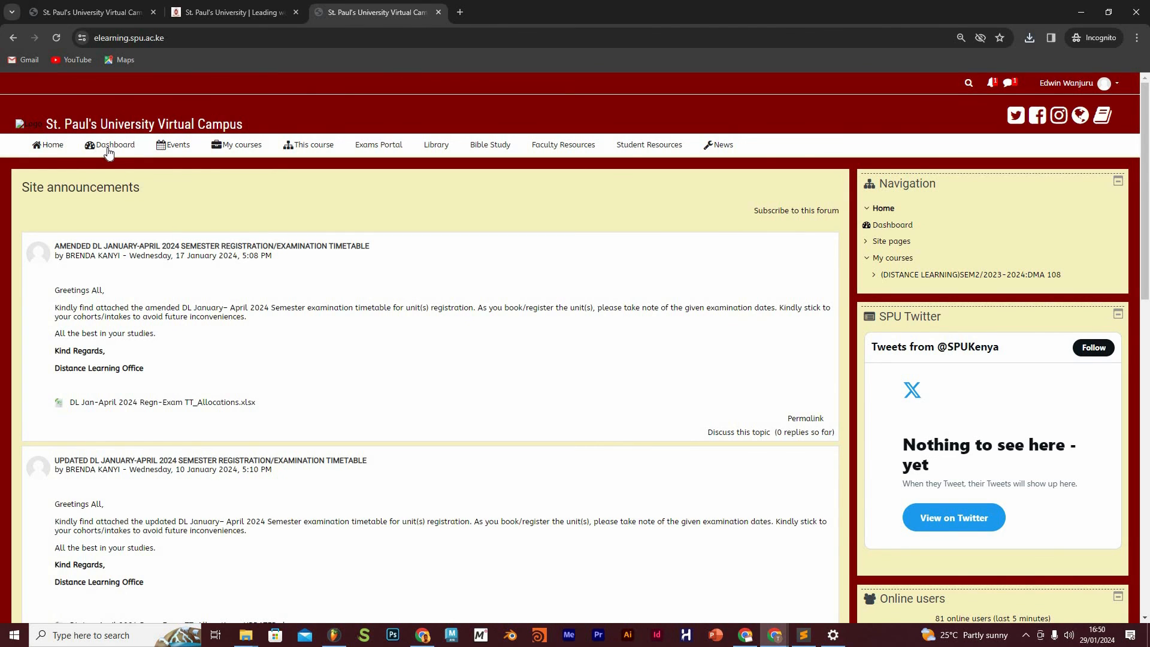
Go to the Dashboard to view the DMA 108 course overview at 0% complete.
click(113, 144)
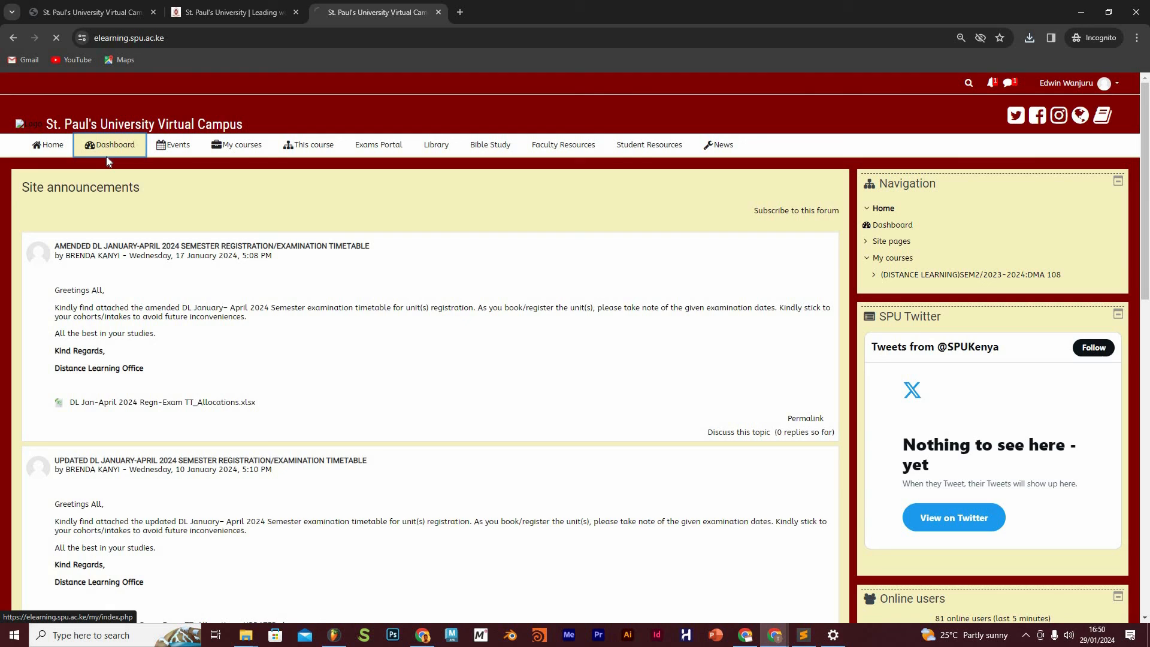
click(108, 144)
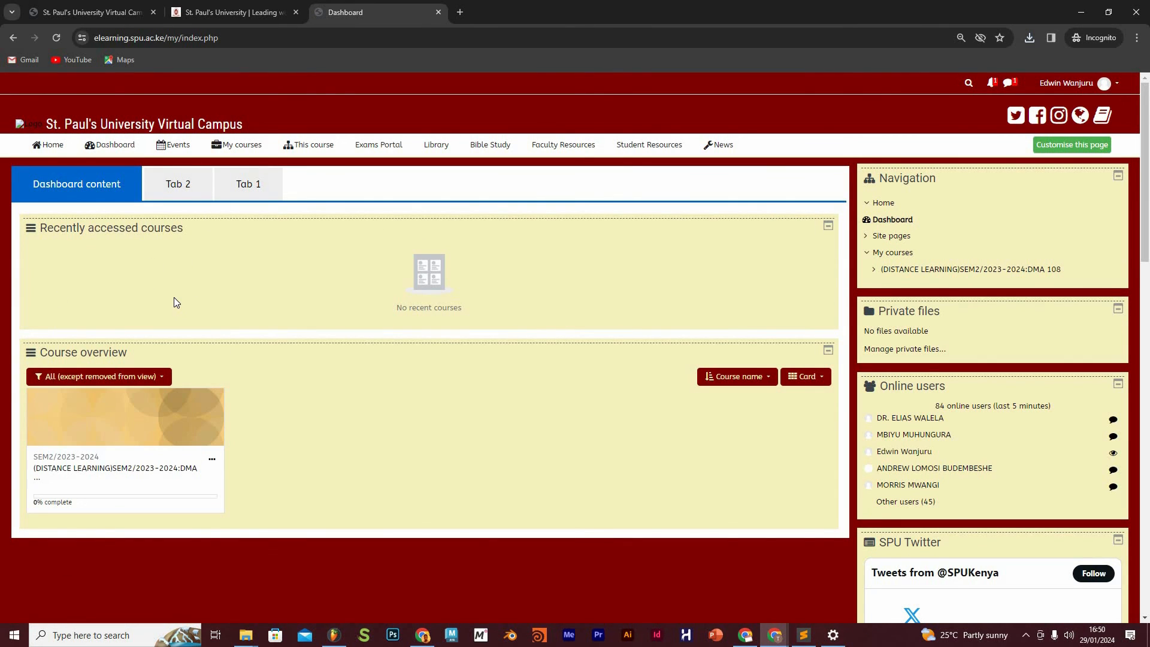
mouse_move(223, 399)
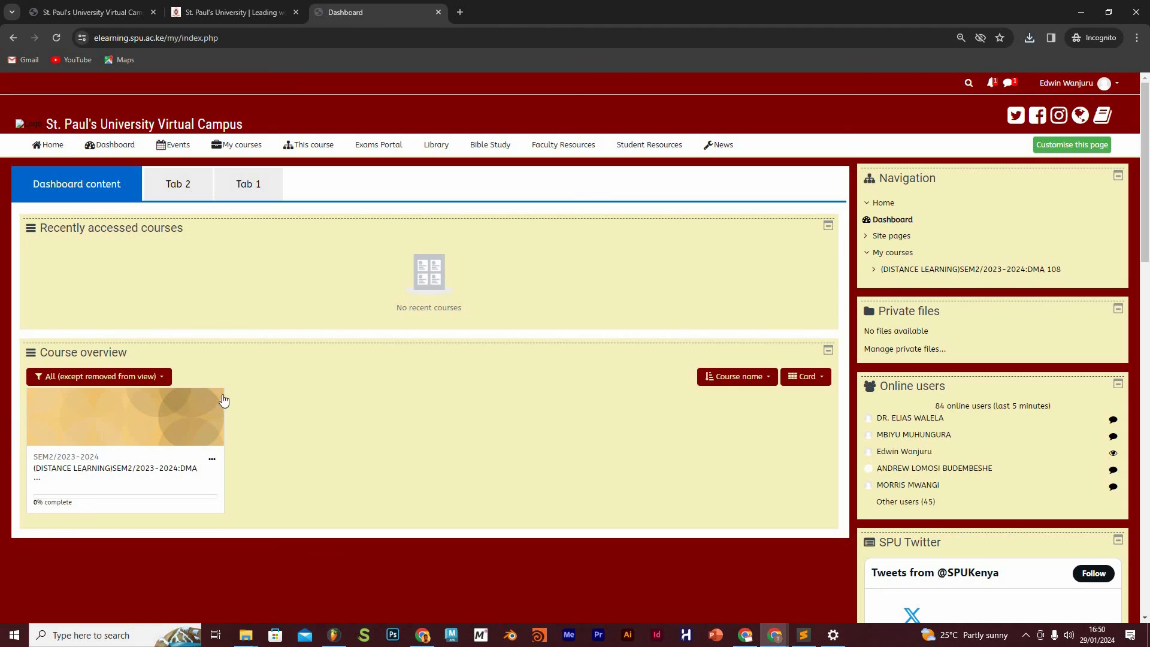
mouse_move(75, 434)
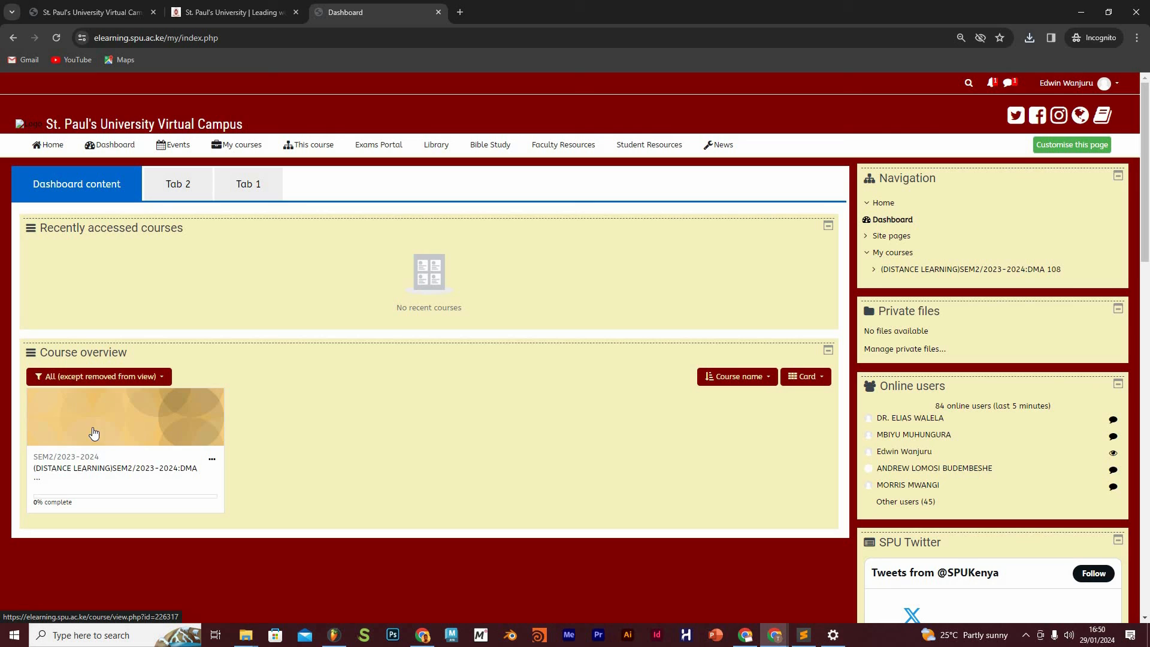
mouse_move(6, 469)
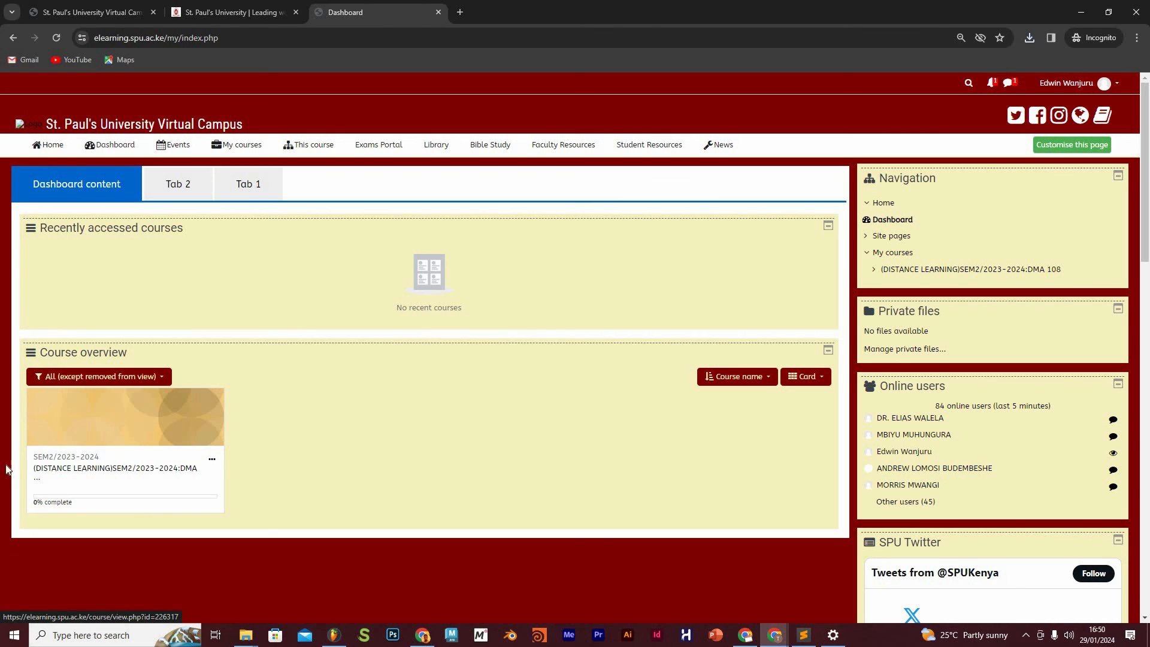
mouse_move(79, 510)
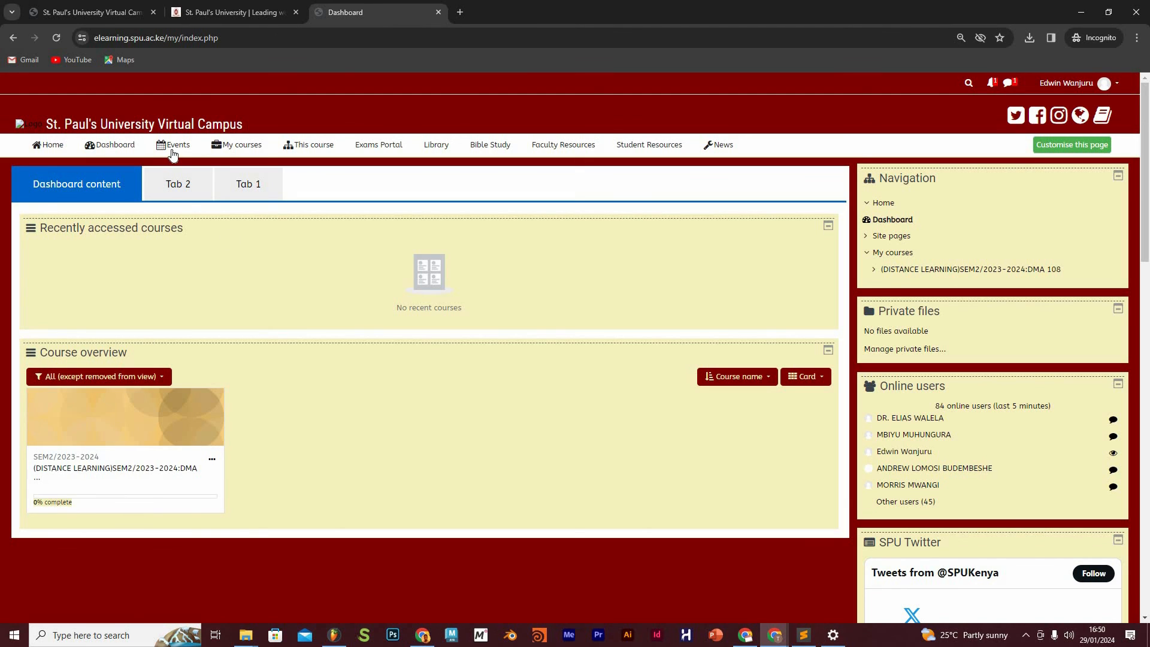
click(173, 144)
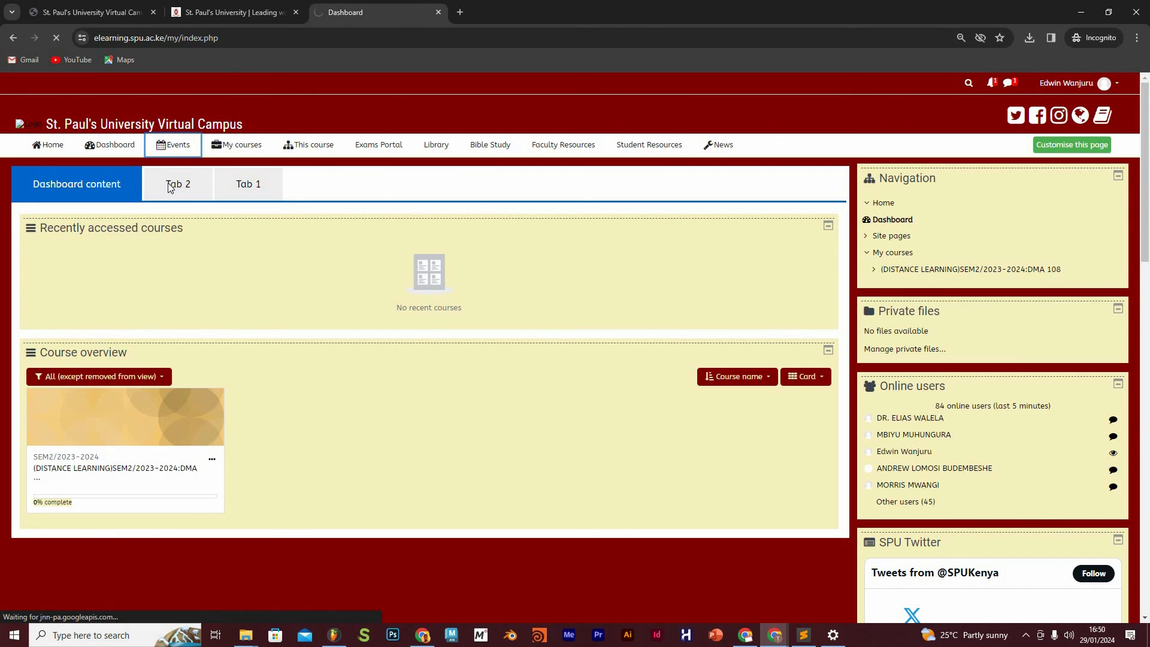
click(177, 144)
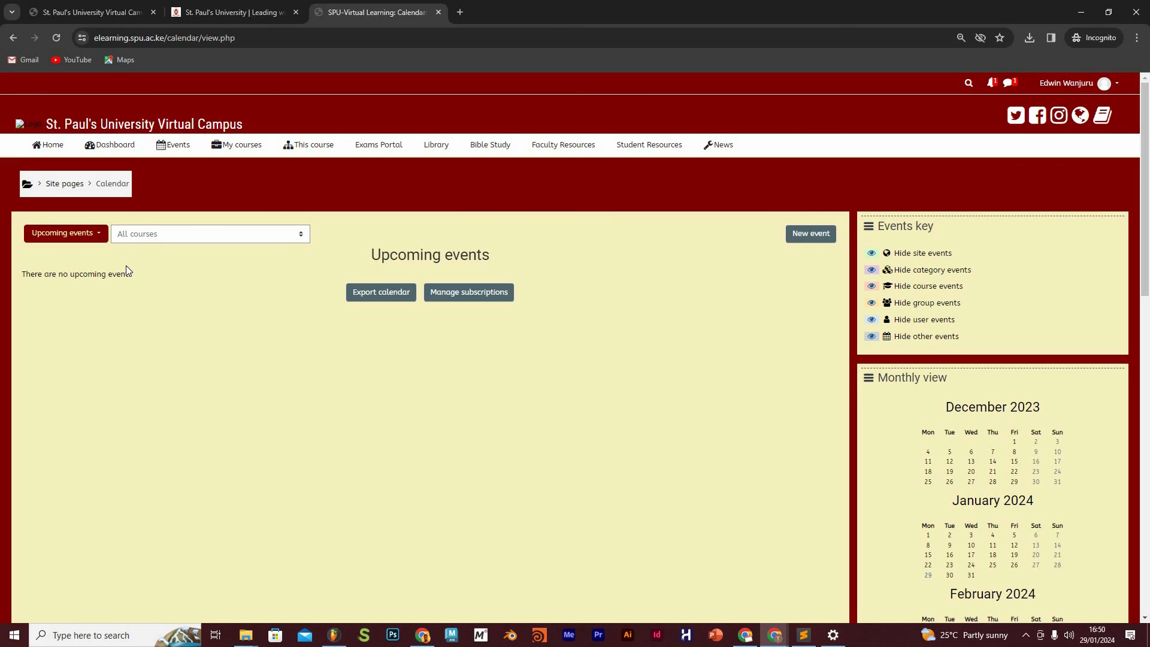
mouse_move(266, 334)
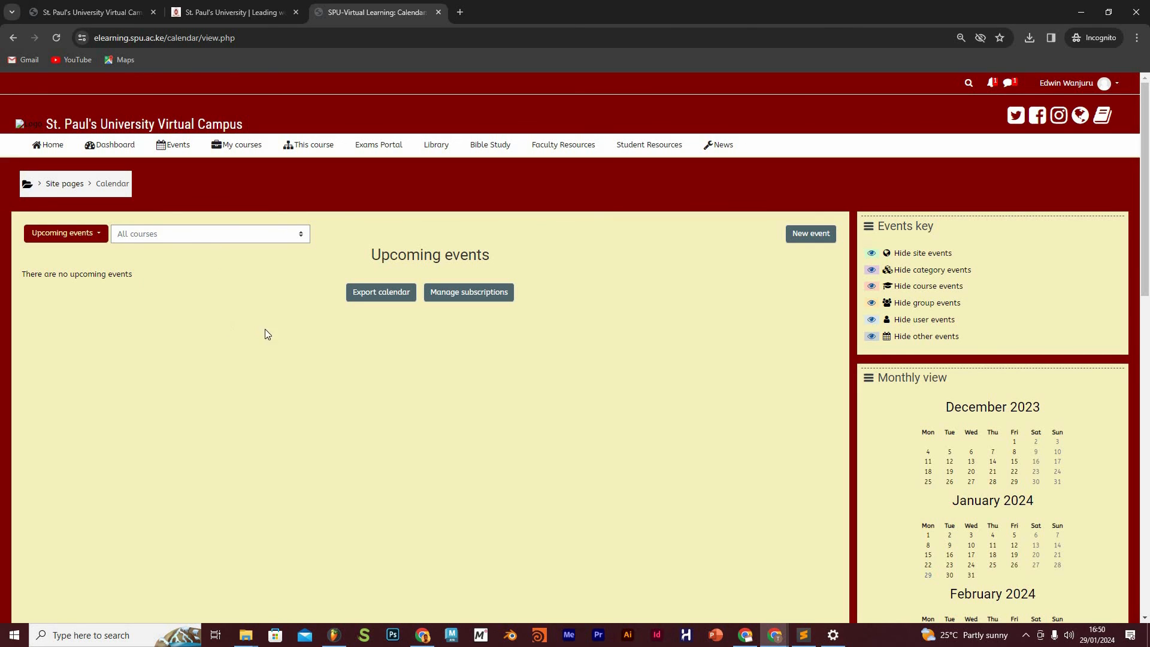
mouse_move(258, 290)
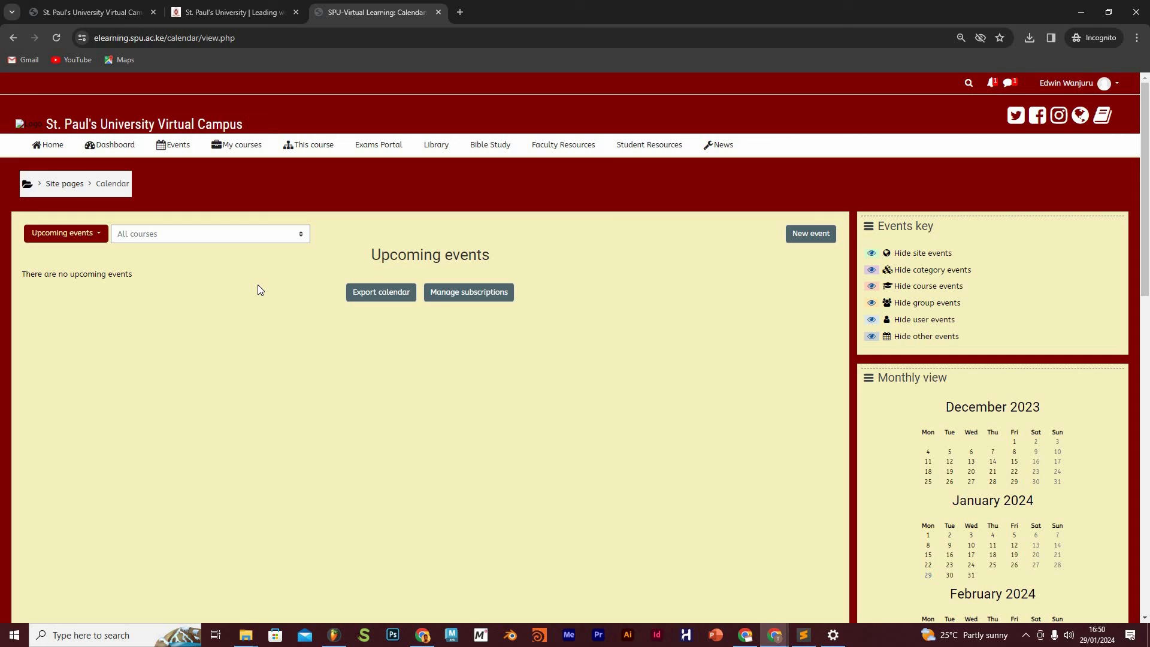
mouse_move(220, 274)
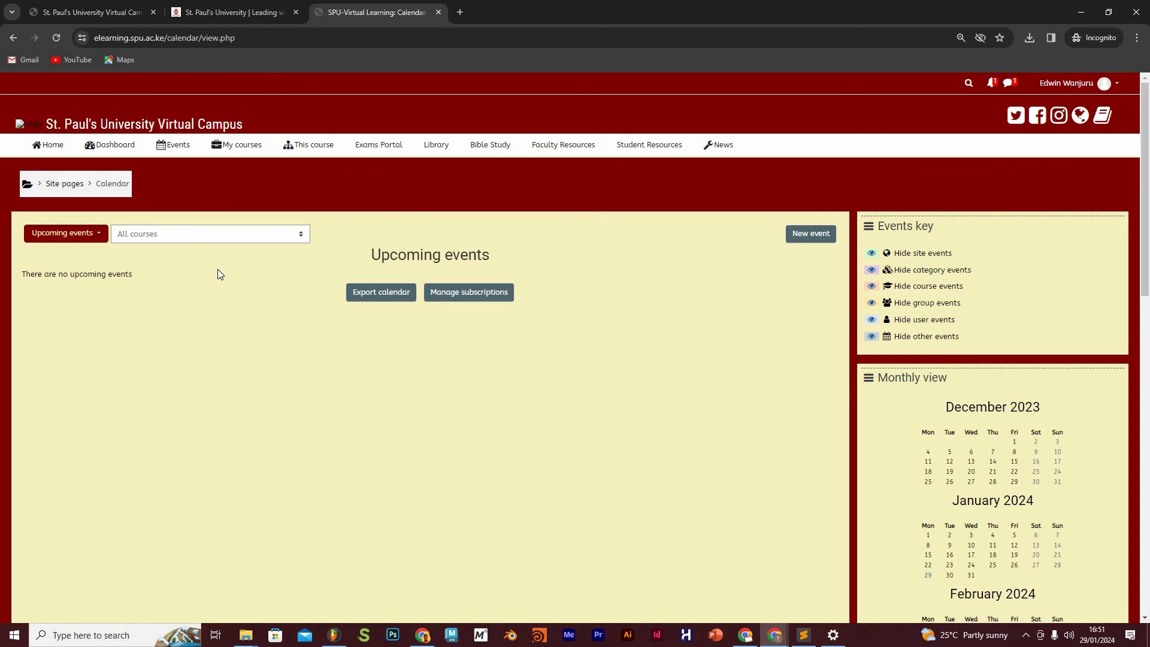
mouse_move(221, 307)
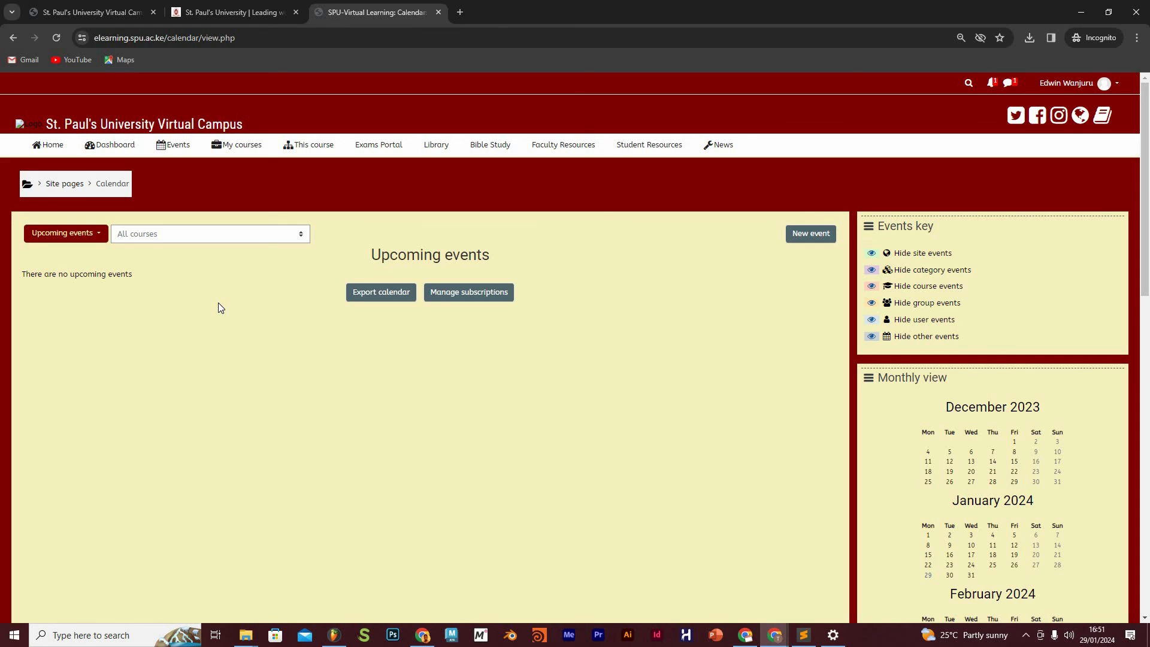
mouse_move(219, 275)
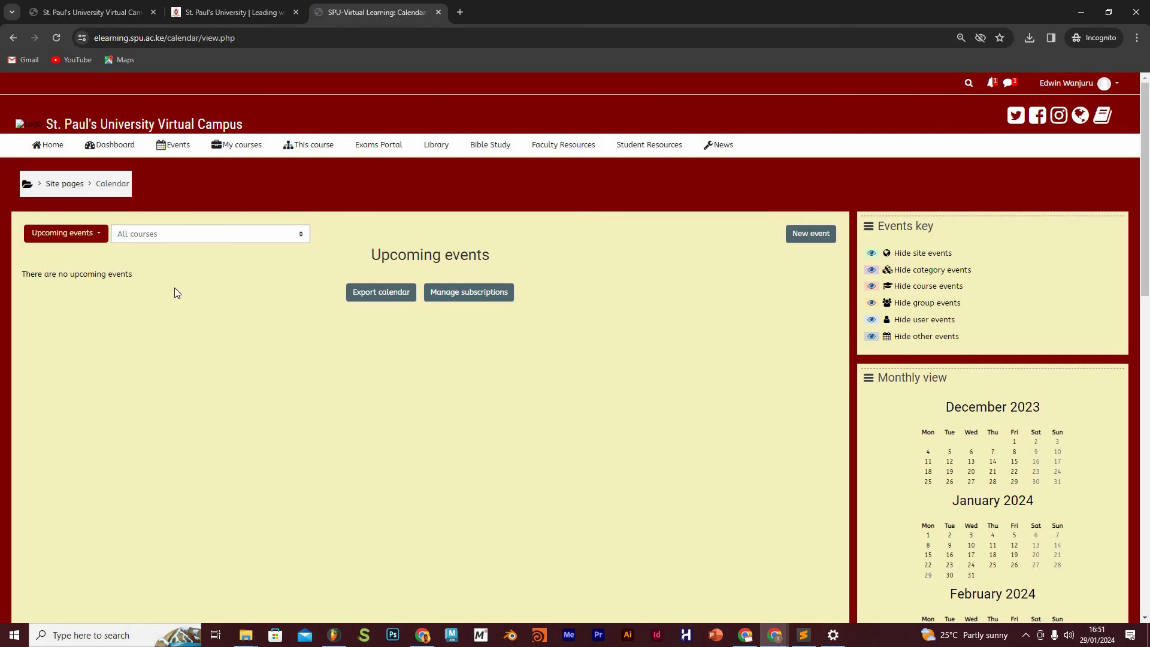
mouse_move(173, 176)
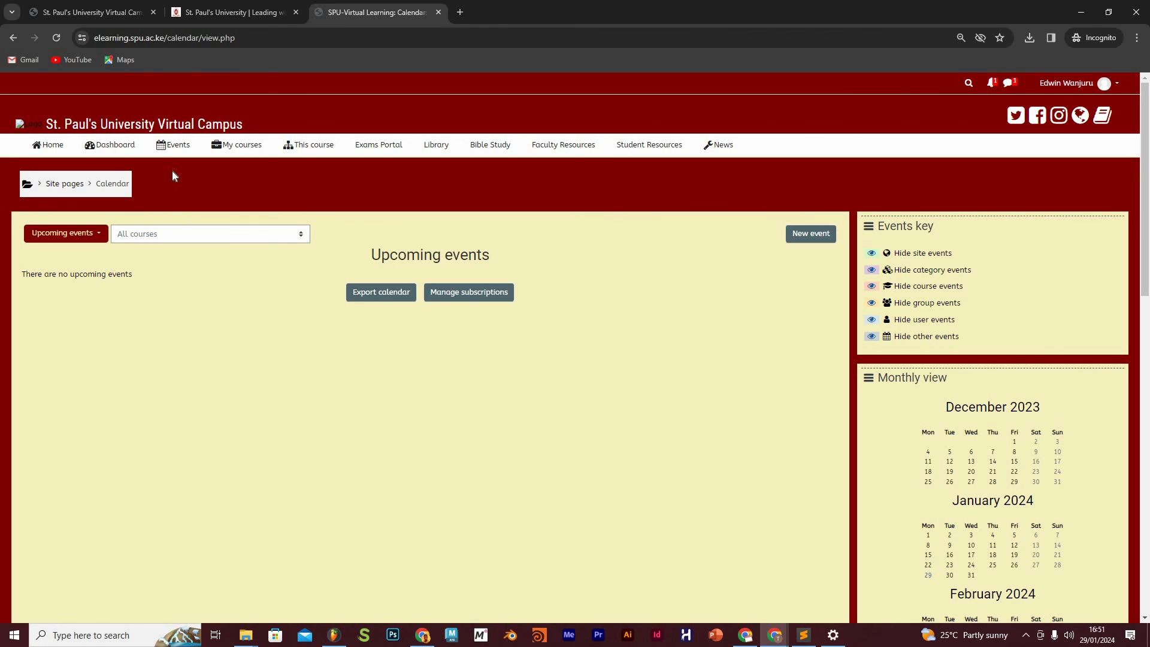
mouse_move(174, 145)
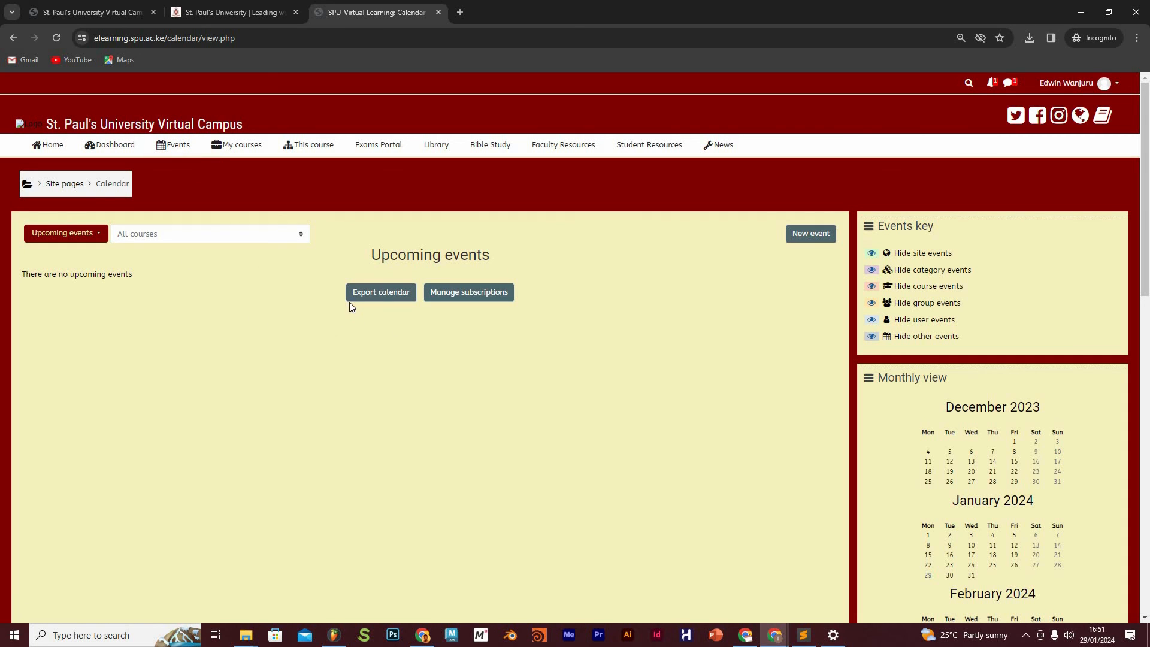
mouse_move(342, 305)
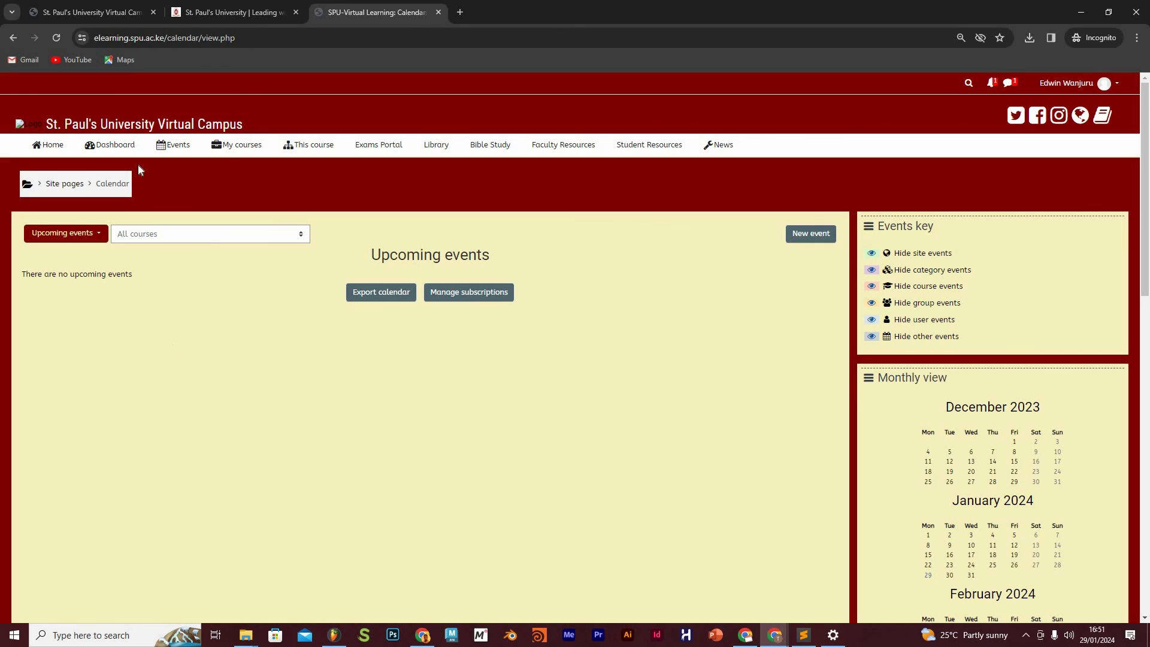
click(243, 145)
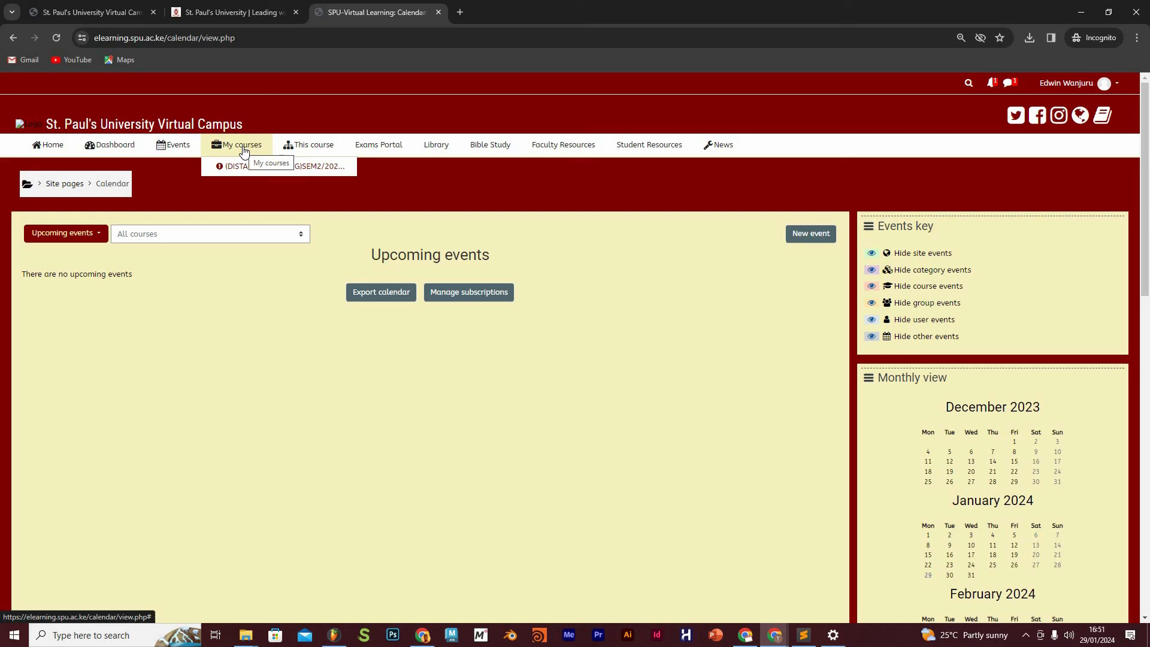
mouse_move(196, 151)
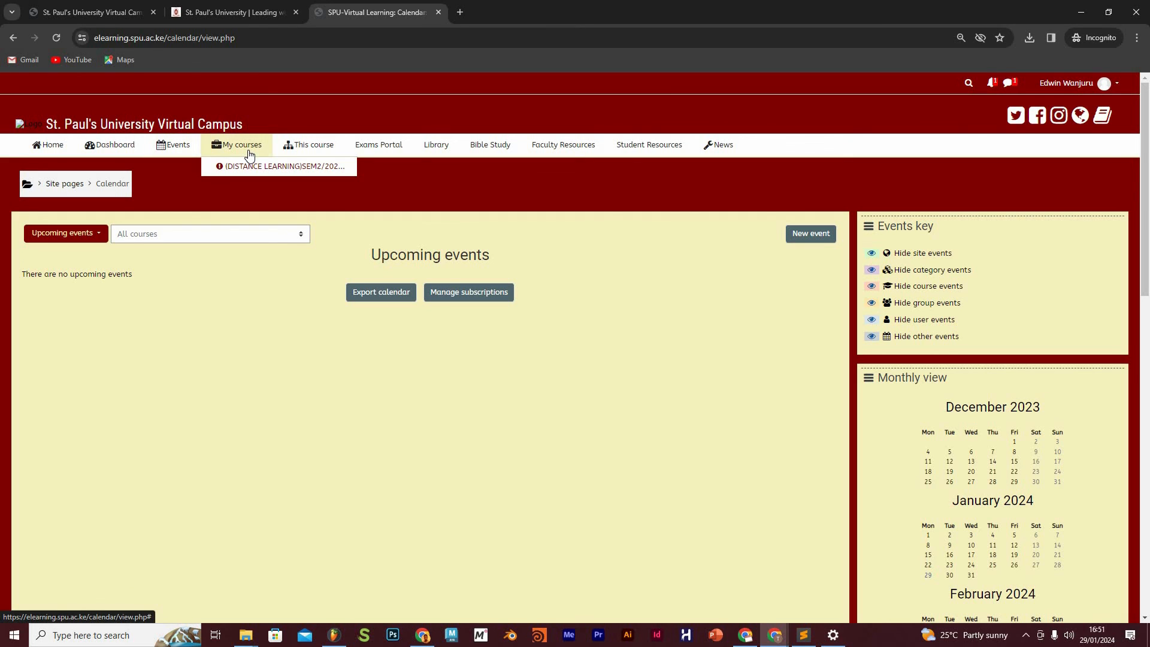
mouse_move(250, 151)
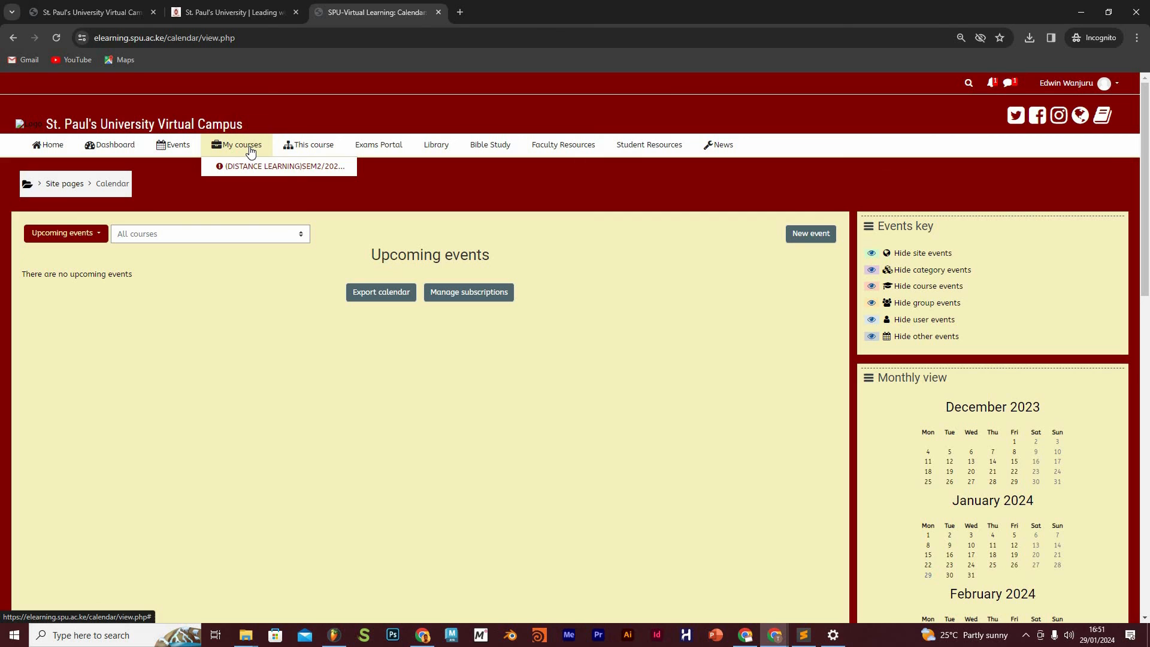
mouse_move(242, 146)
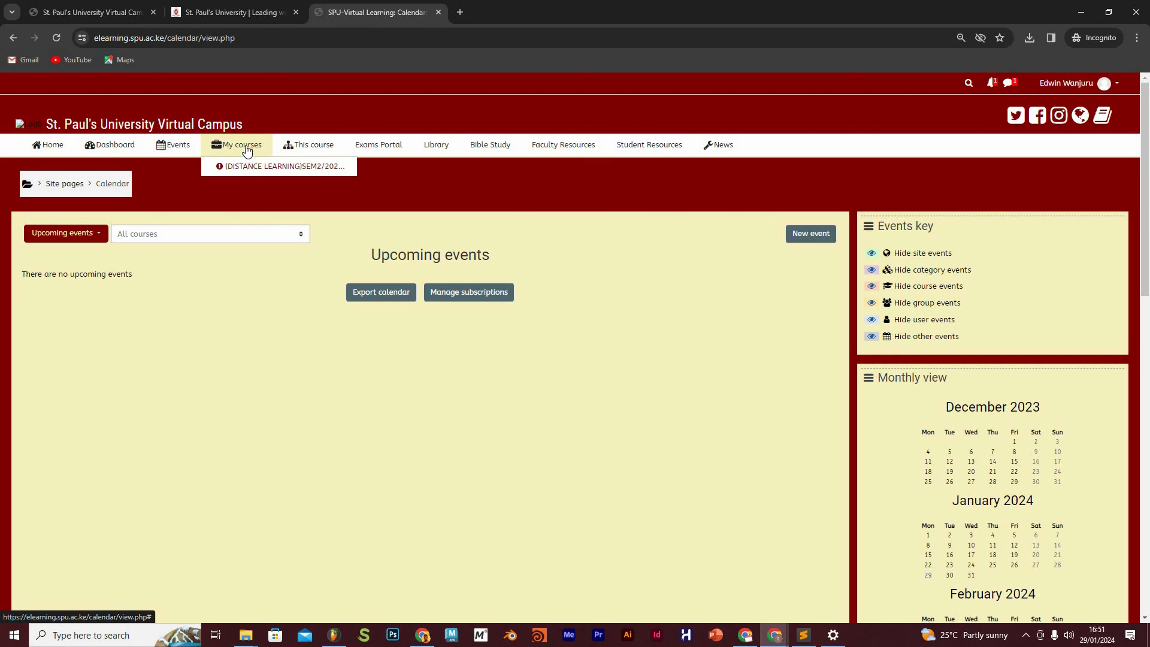
mouse_move(245, 149)
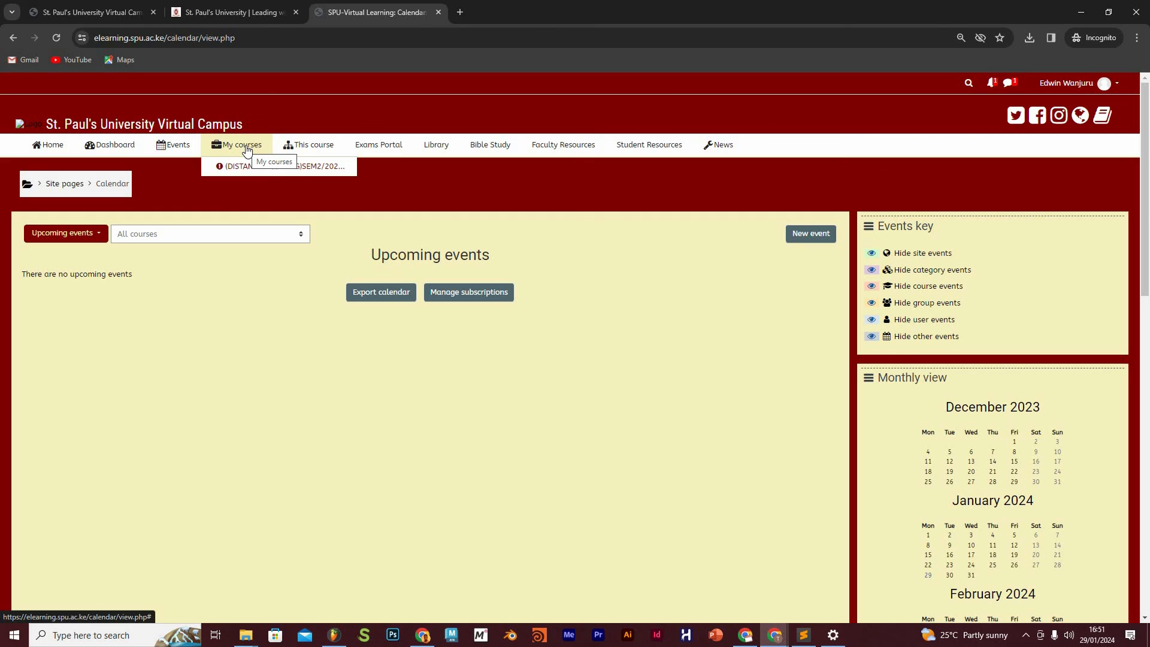
mouse_move(246, 152)
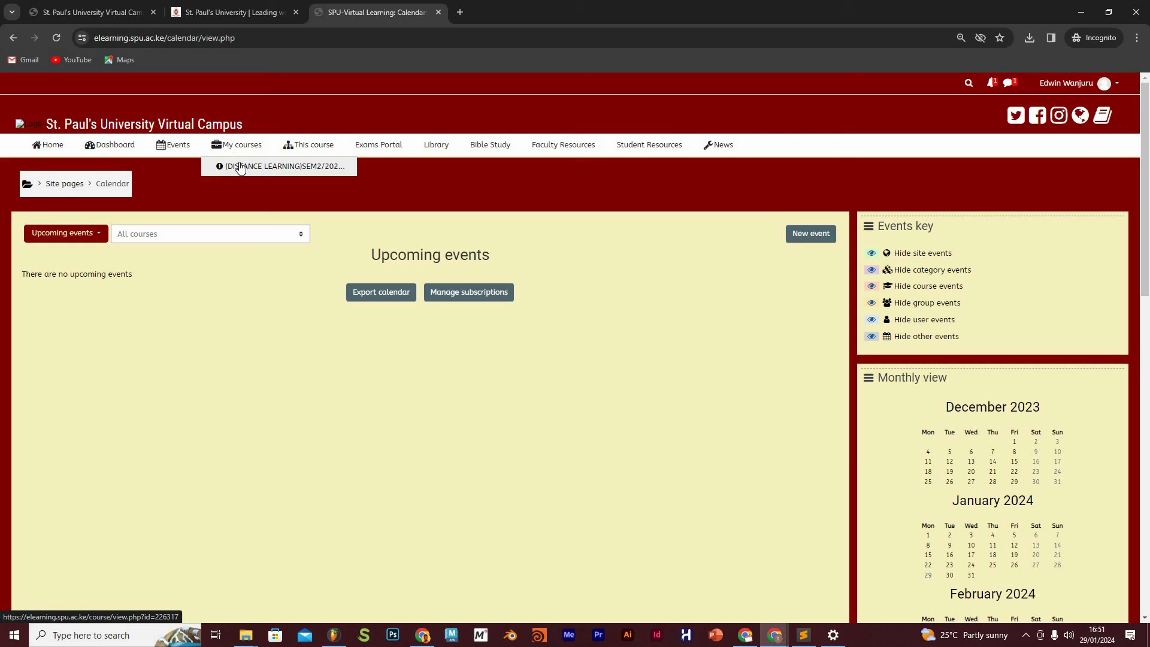
mouse_move(282, 165)
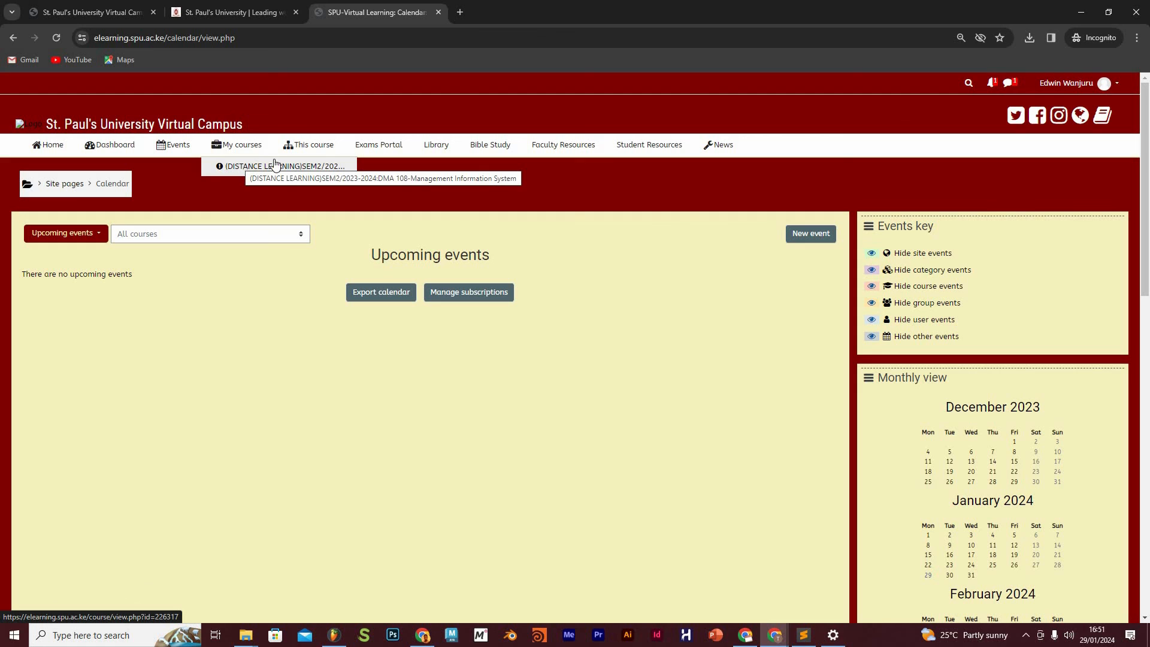
click(313, 145)
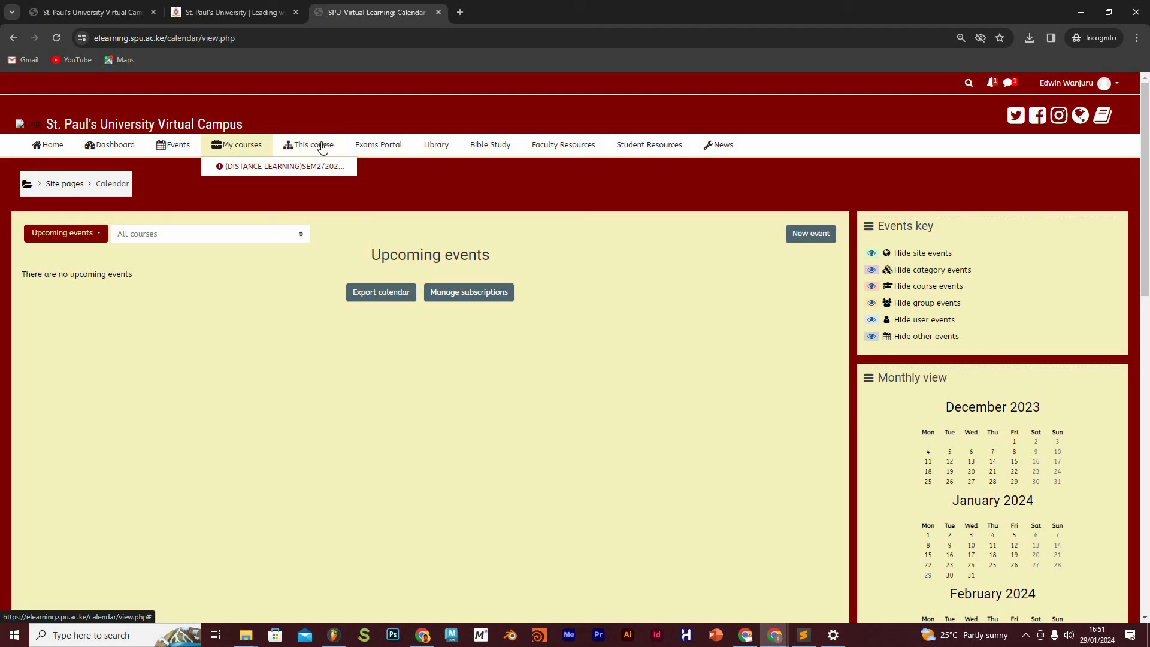
mouse_move(319, 160)
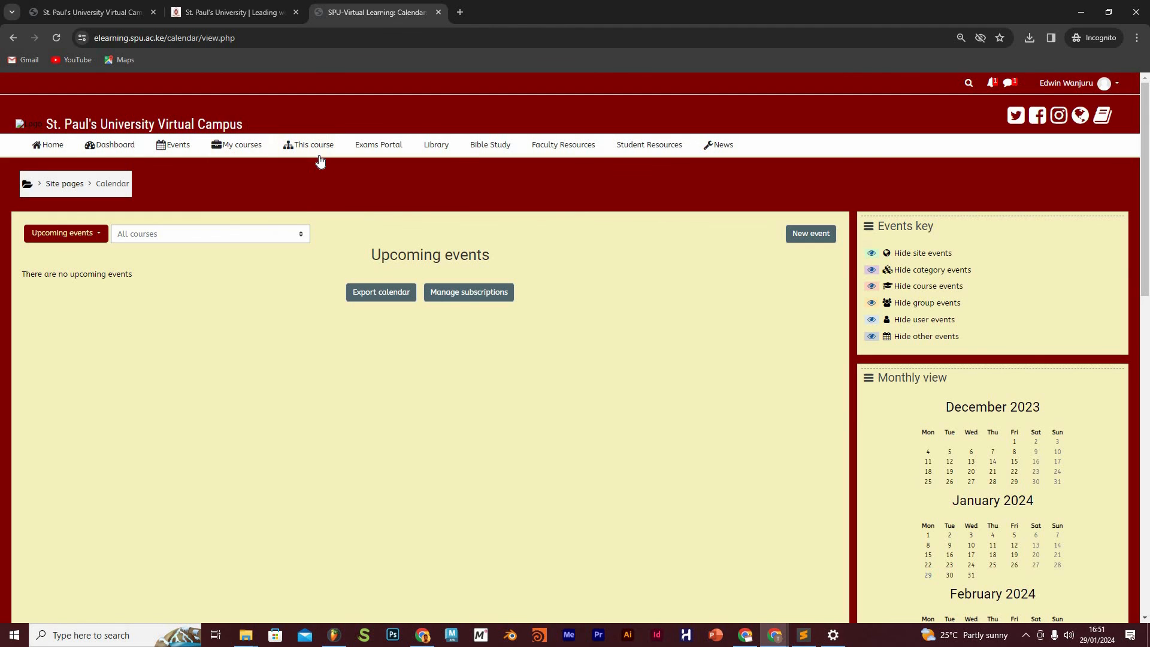
click(313, 144)
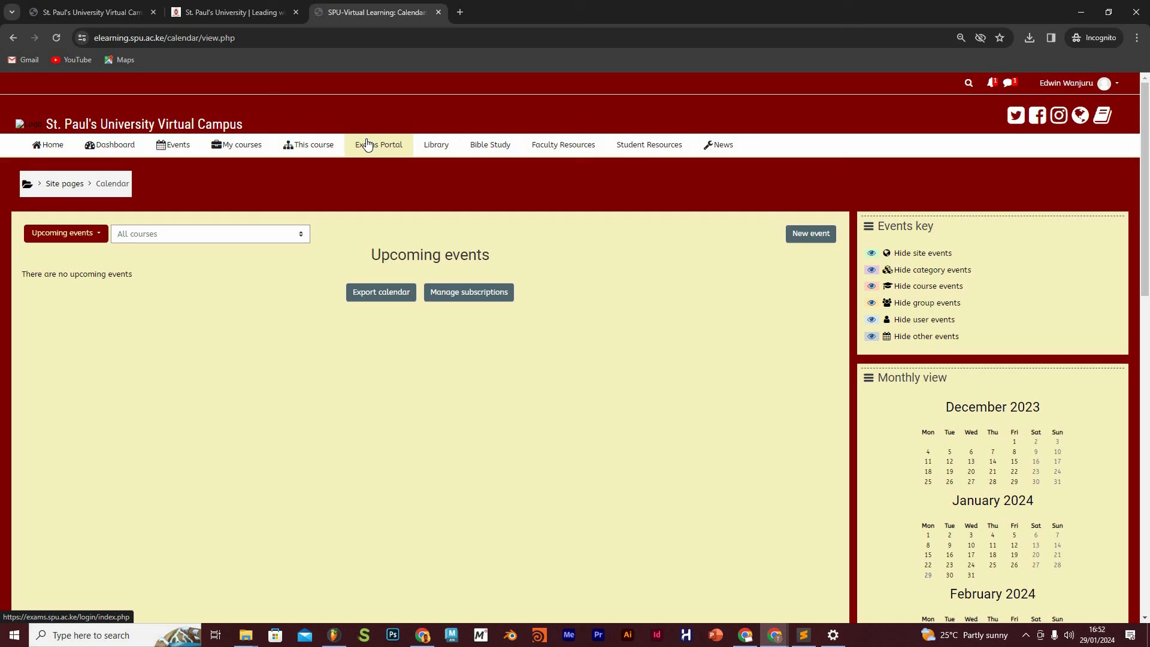
mouse_move(399, 147)
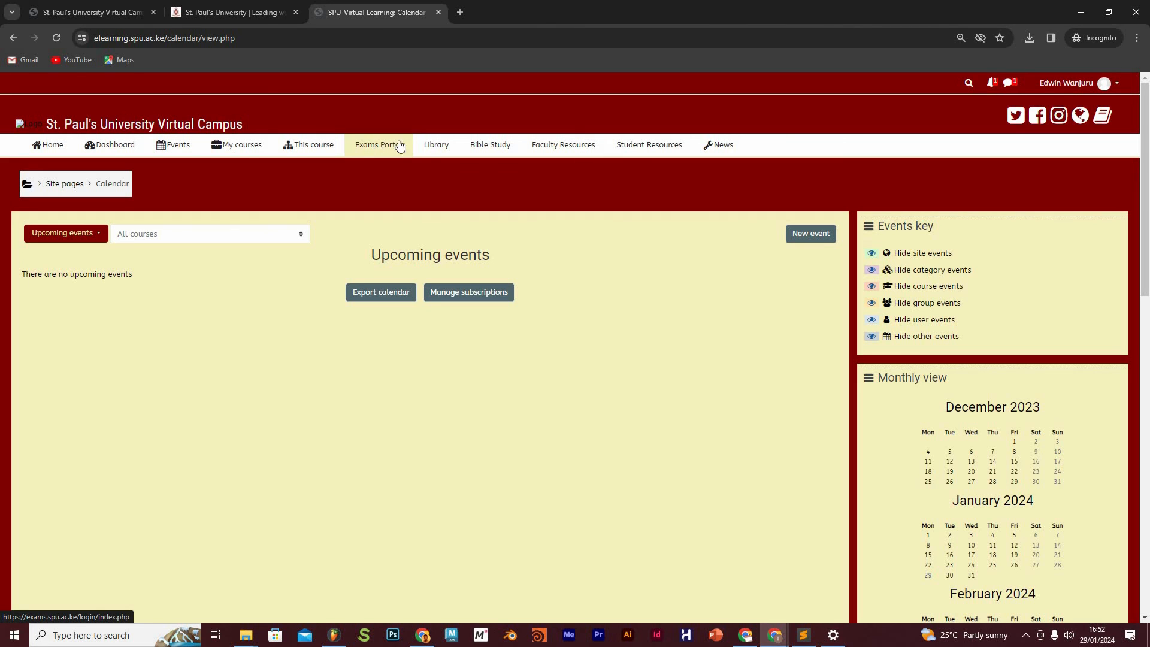
mouse_move(434, 144)
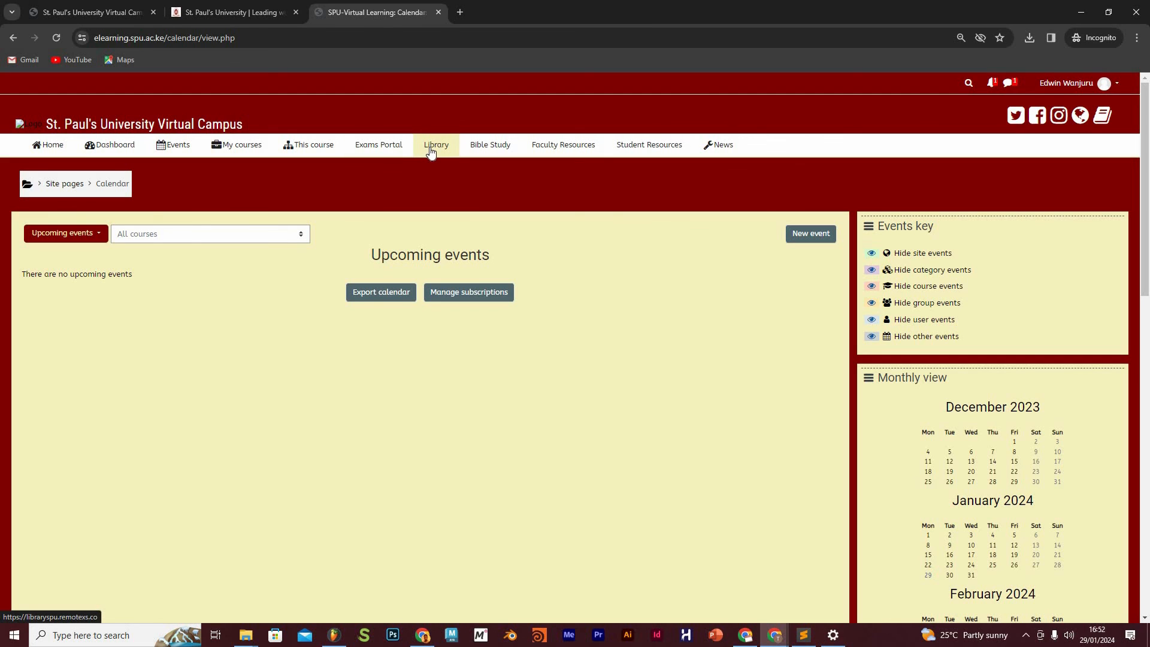
mouse_move(487, 147)
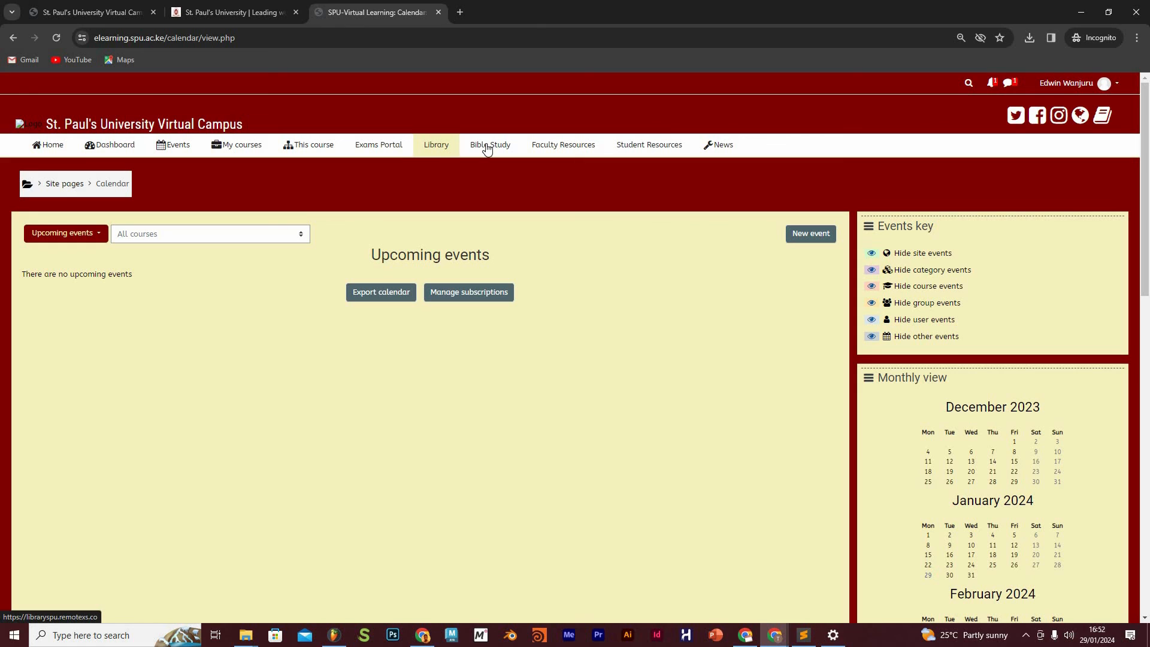
mouse_move(489, 144)
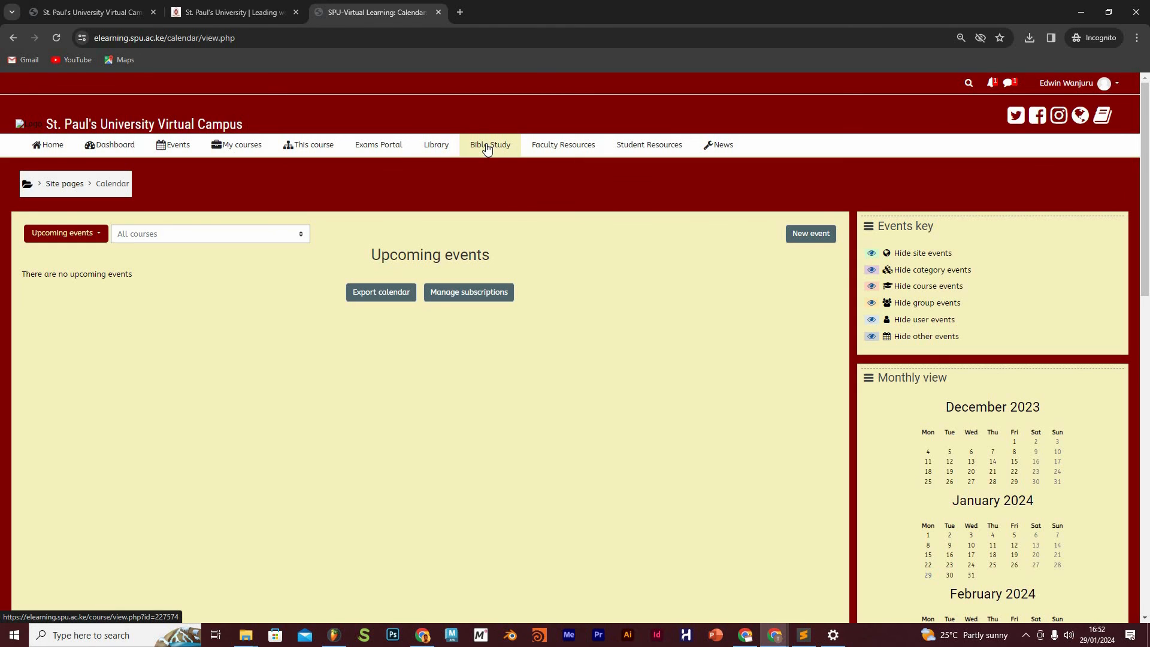
mouse_move(480, 147)
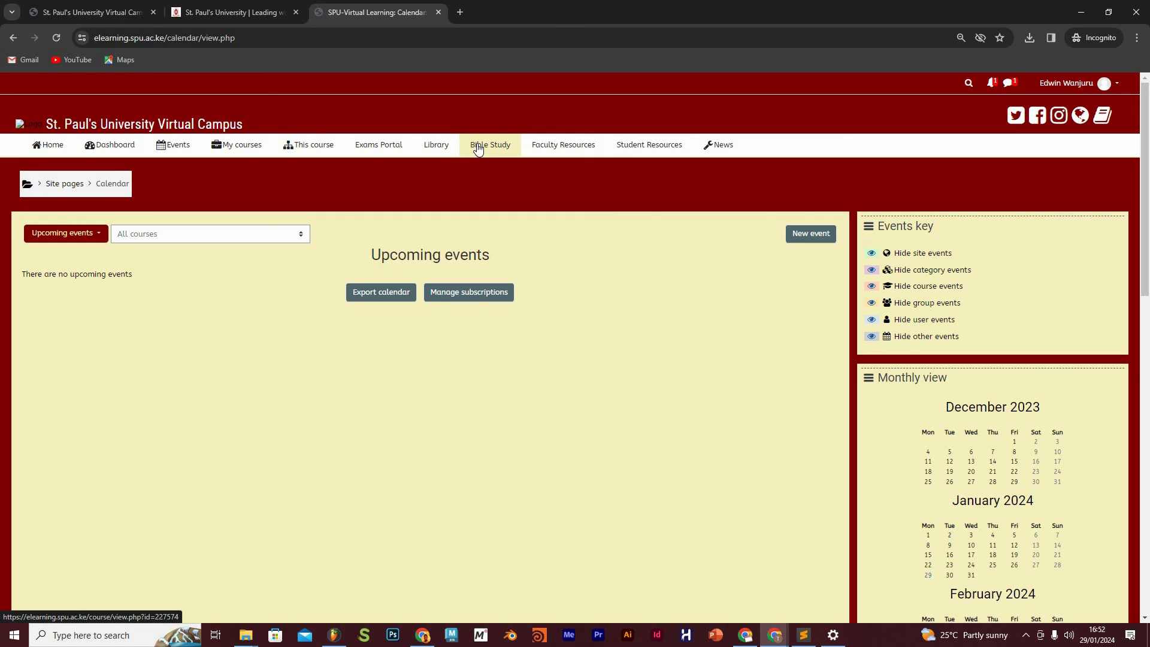
mouse_move(481, 149)
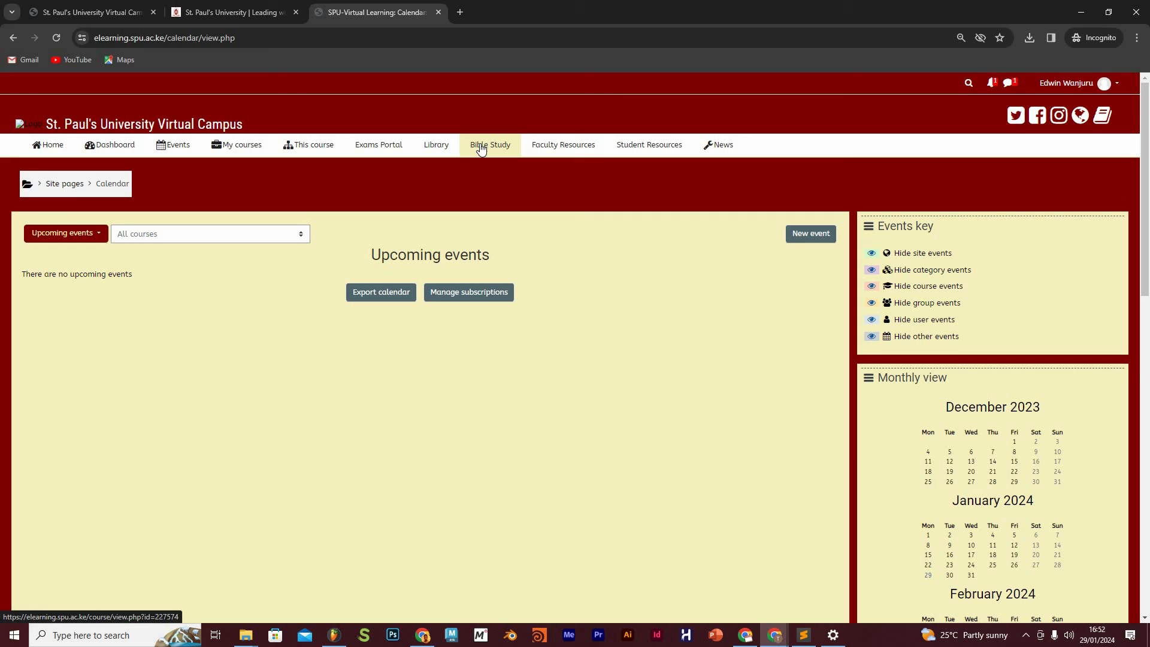
mouse_move(495, 150)
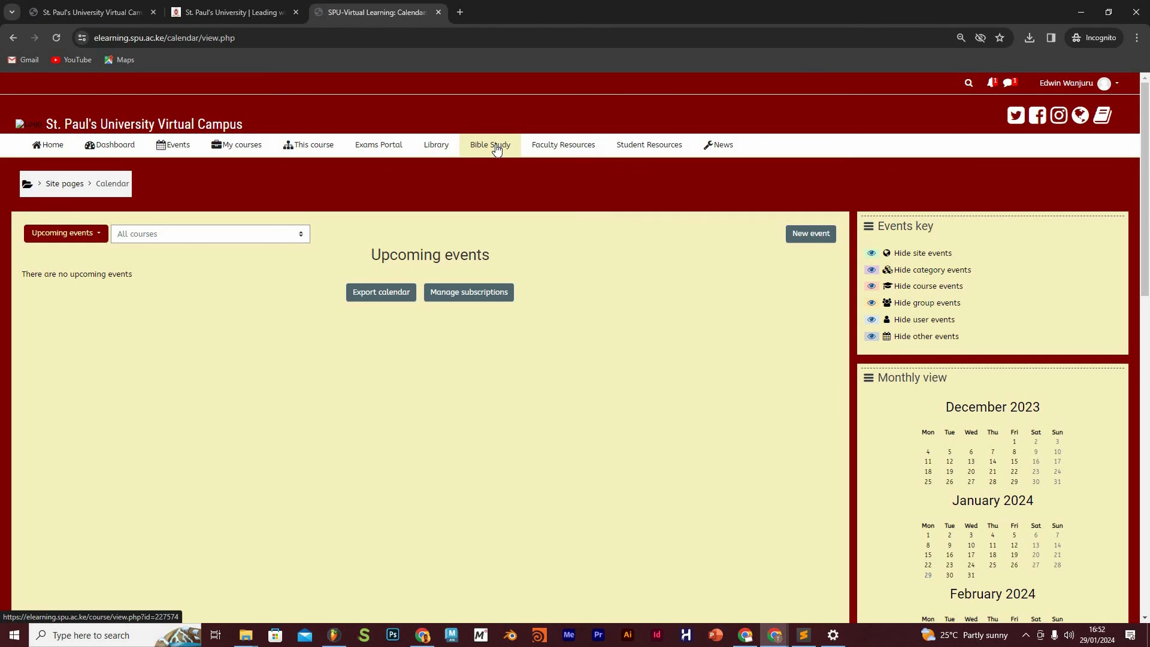
mouse_move(549, 153)
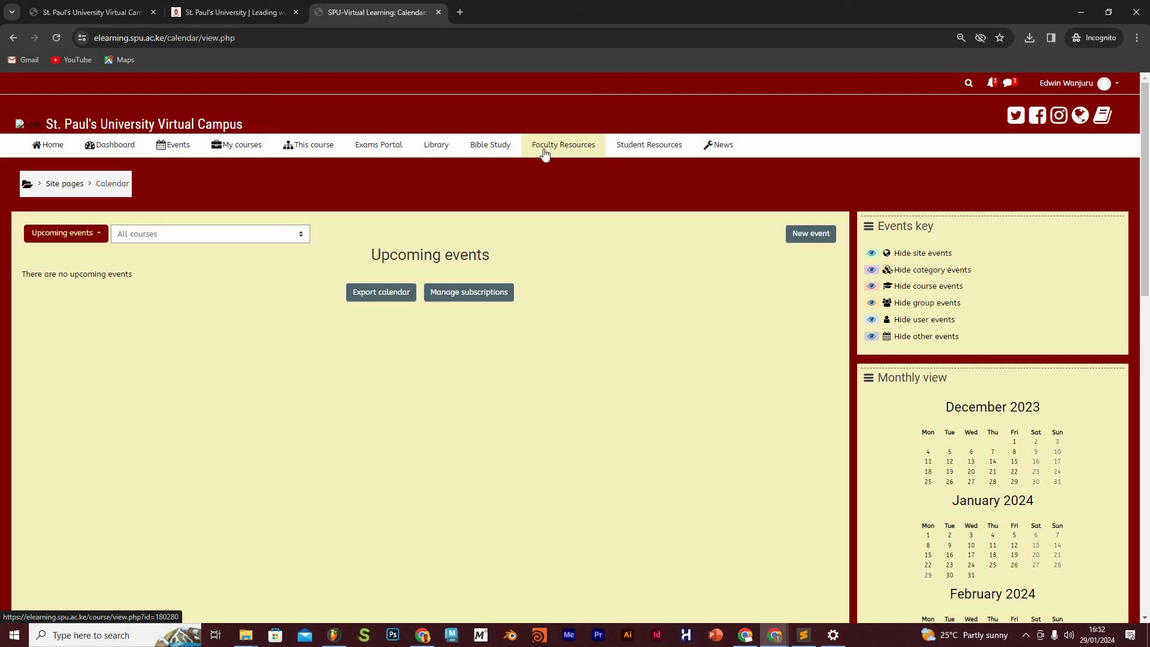
mouse_move(653, 146)
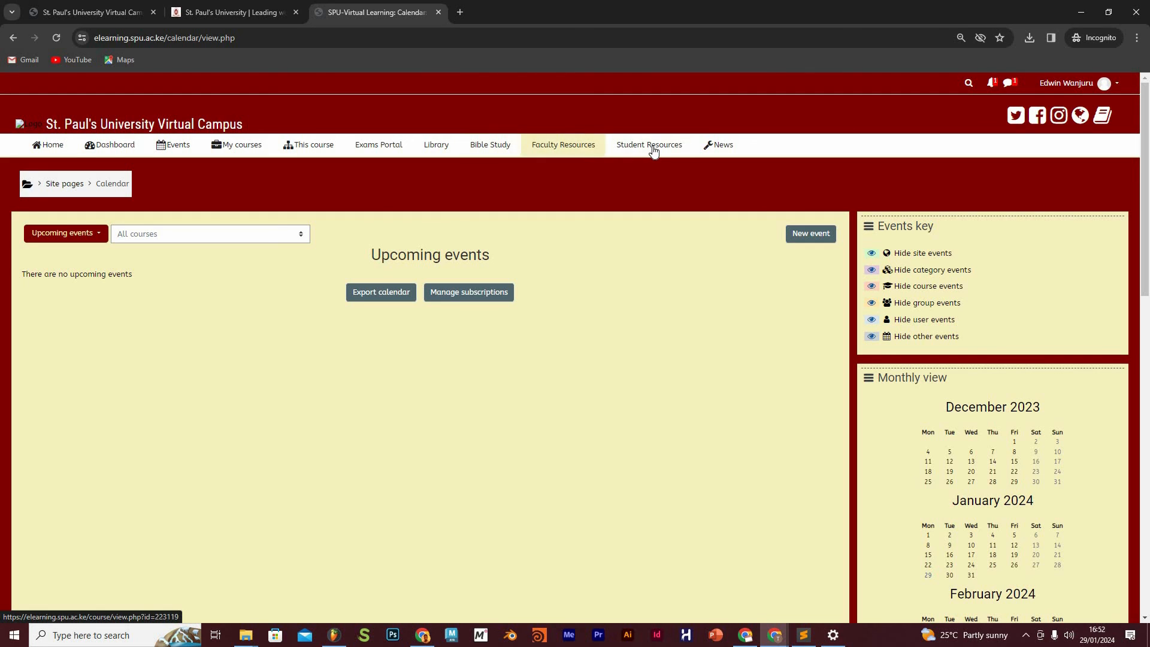
mouse_move(648, 144)
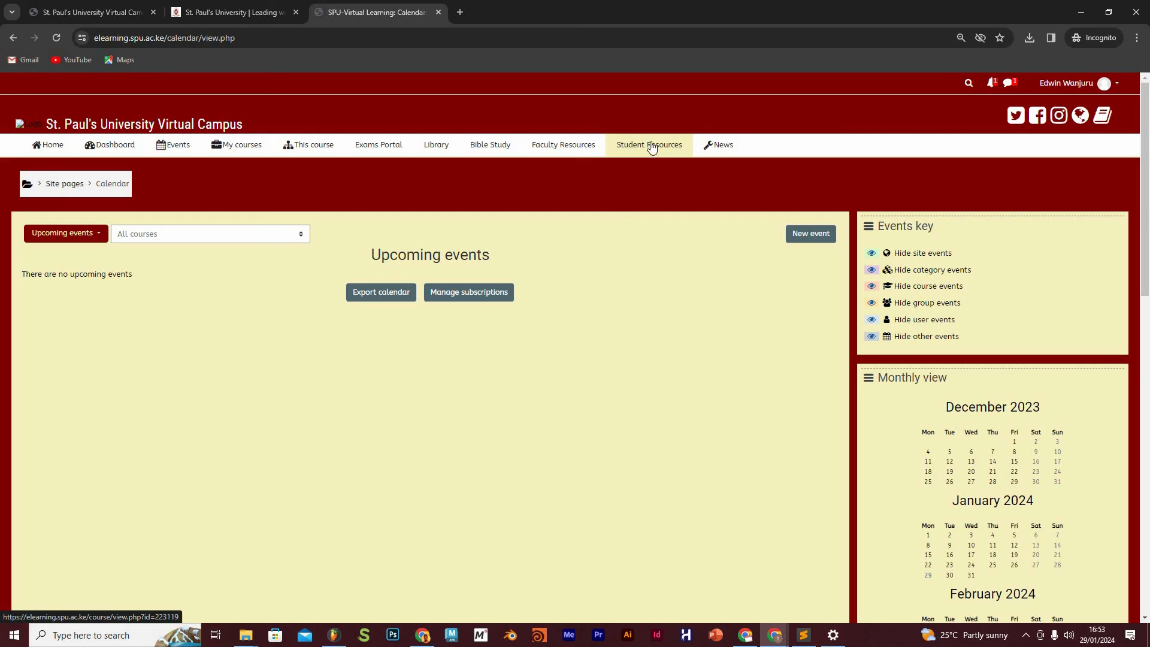
mouse_move(656, 157)
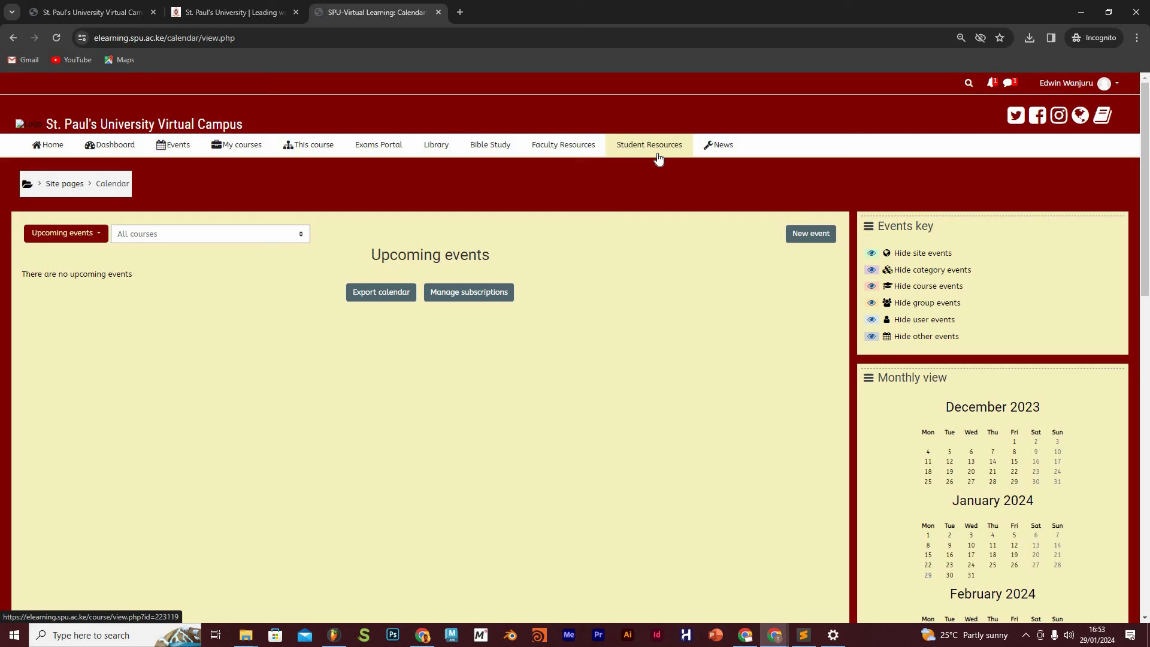